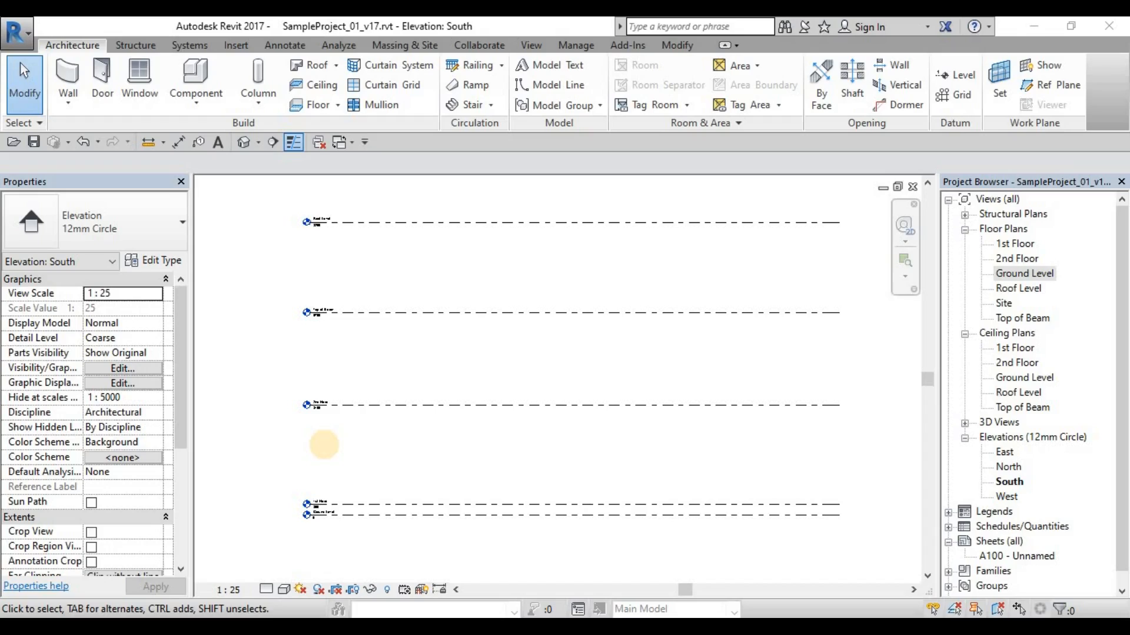
pyautogui.moveTo(326, 451)
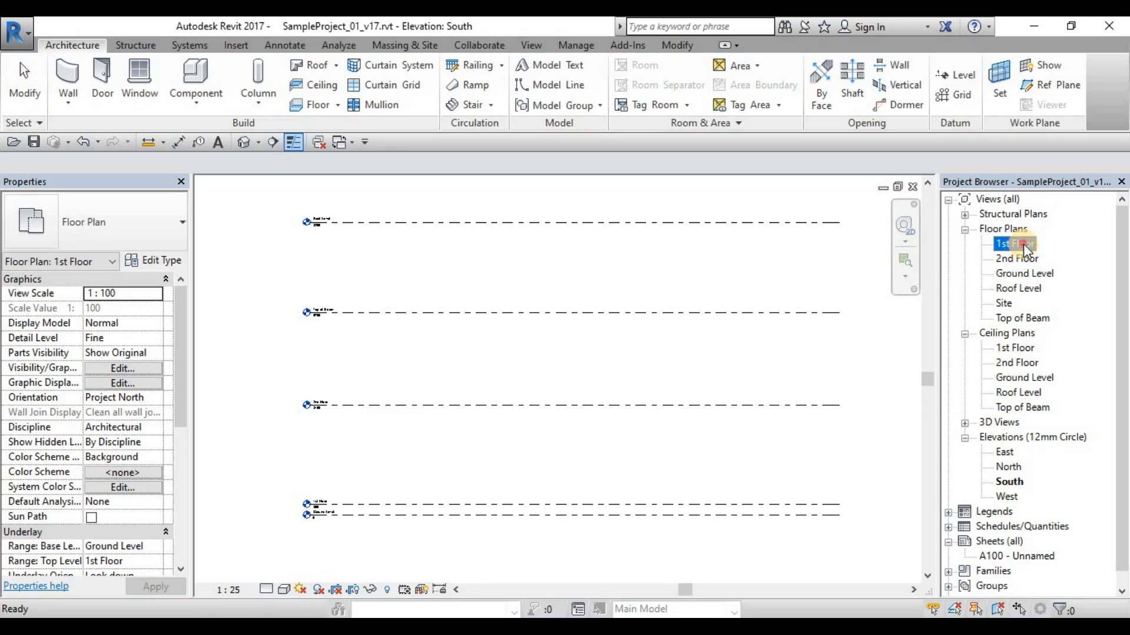
# - Open the 1st Floor plan view from the Project Browser
pyautogui.doubleClick(1016, 244)
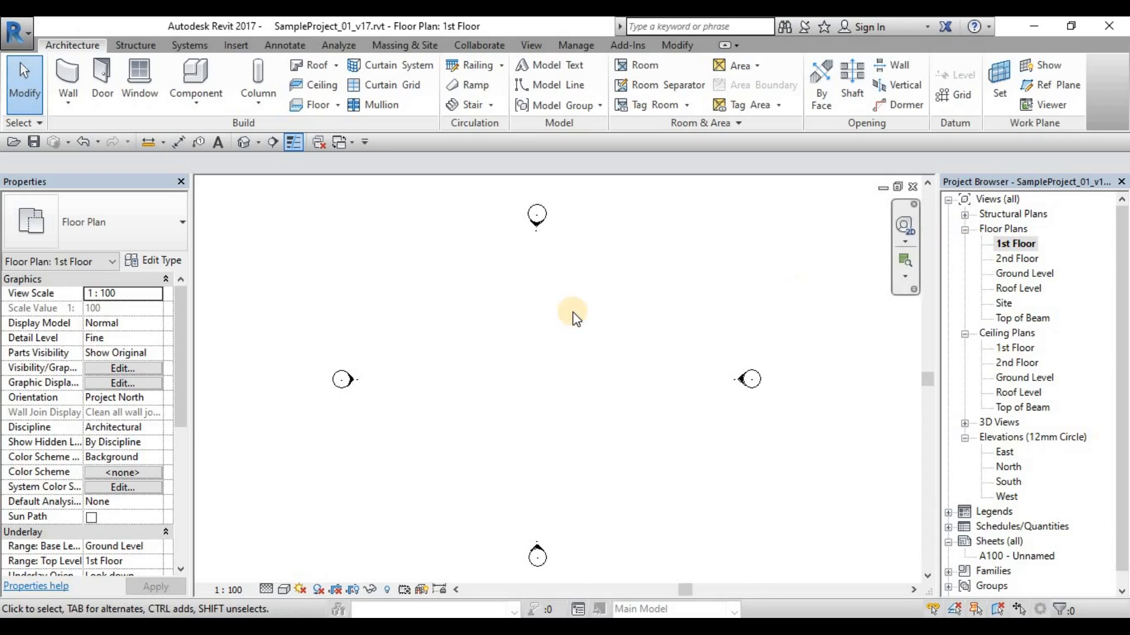
pyautogui.moveTo(553, 301)
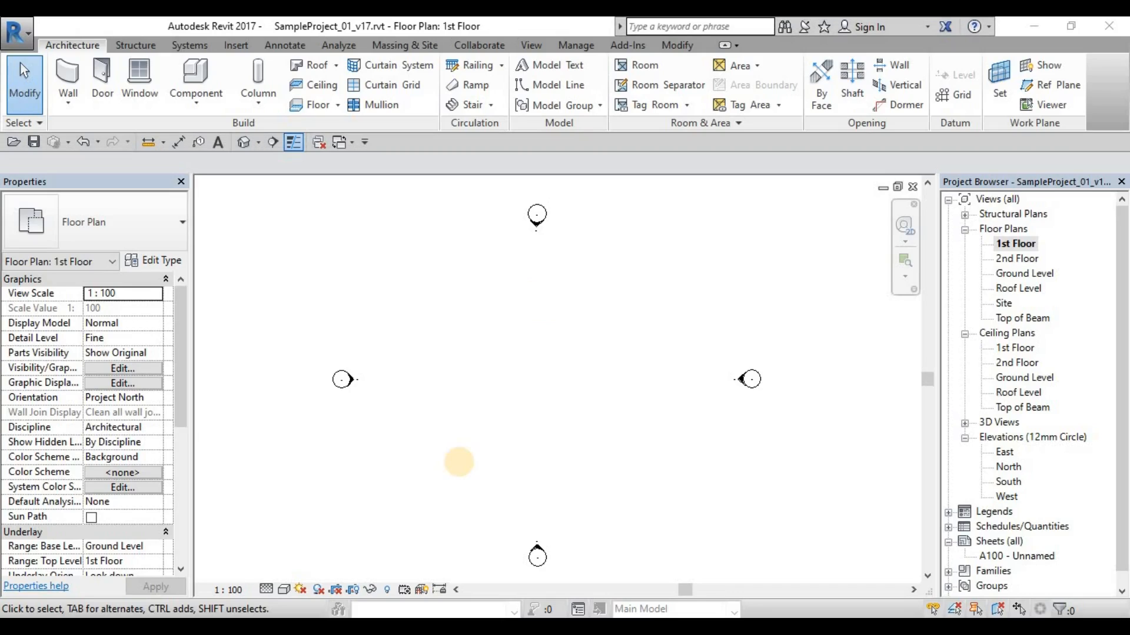
pyautogui.moveTo(475, 400)
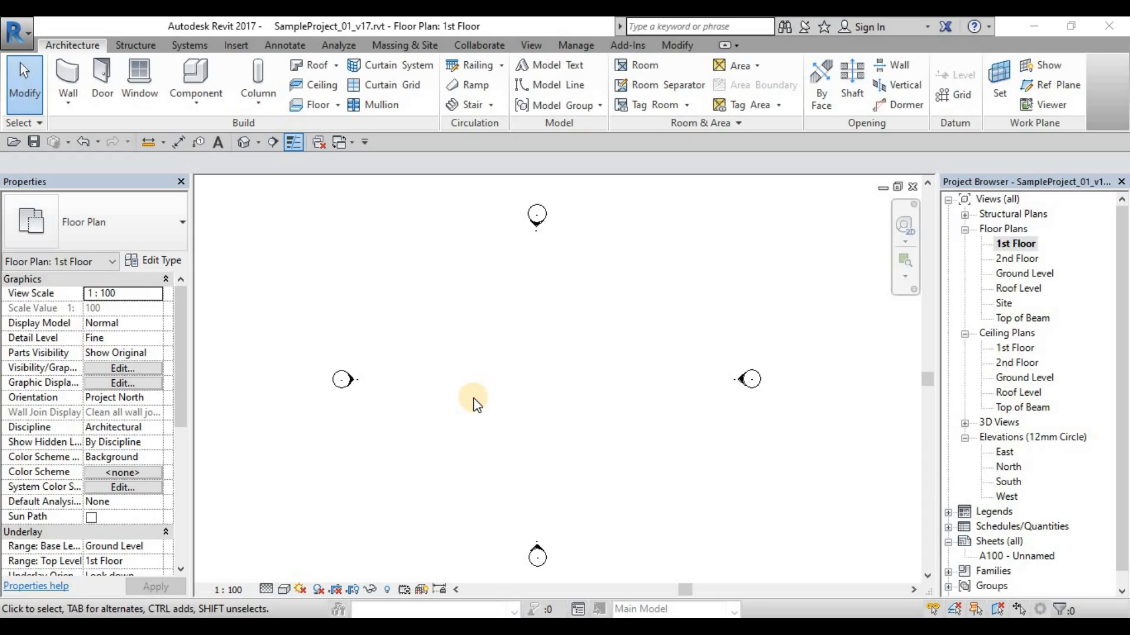
pyautogui.moveTo(189, 45)
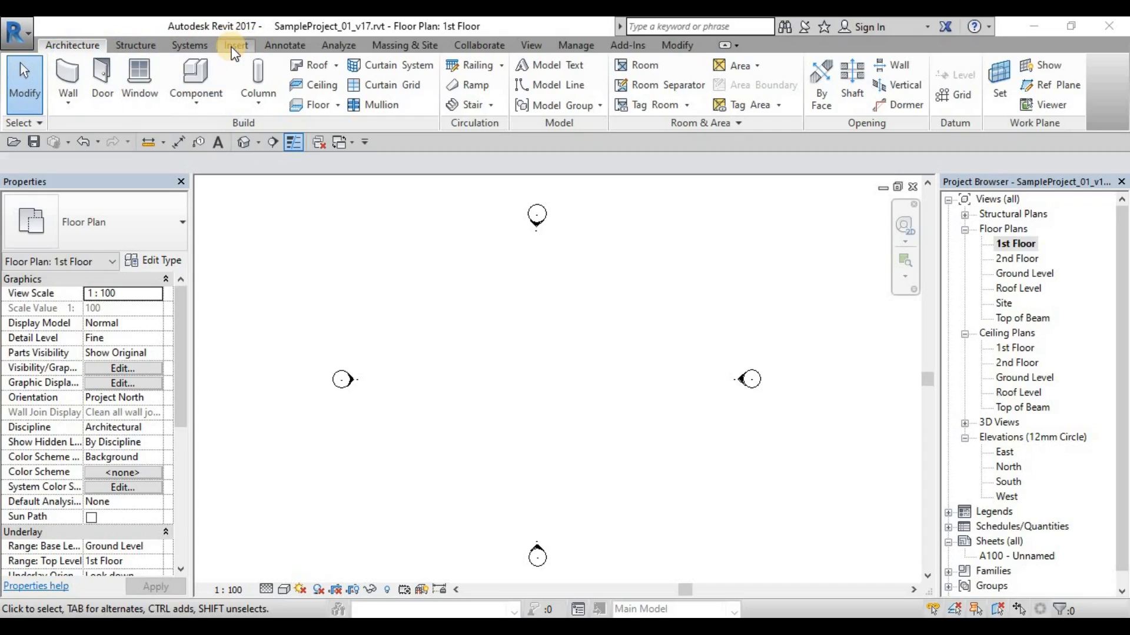
# - Switch to the Insert ribbon with the Link CAD and import tools
pyautogui.click(235, 45)
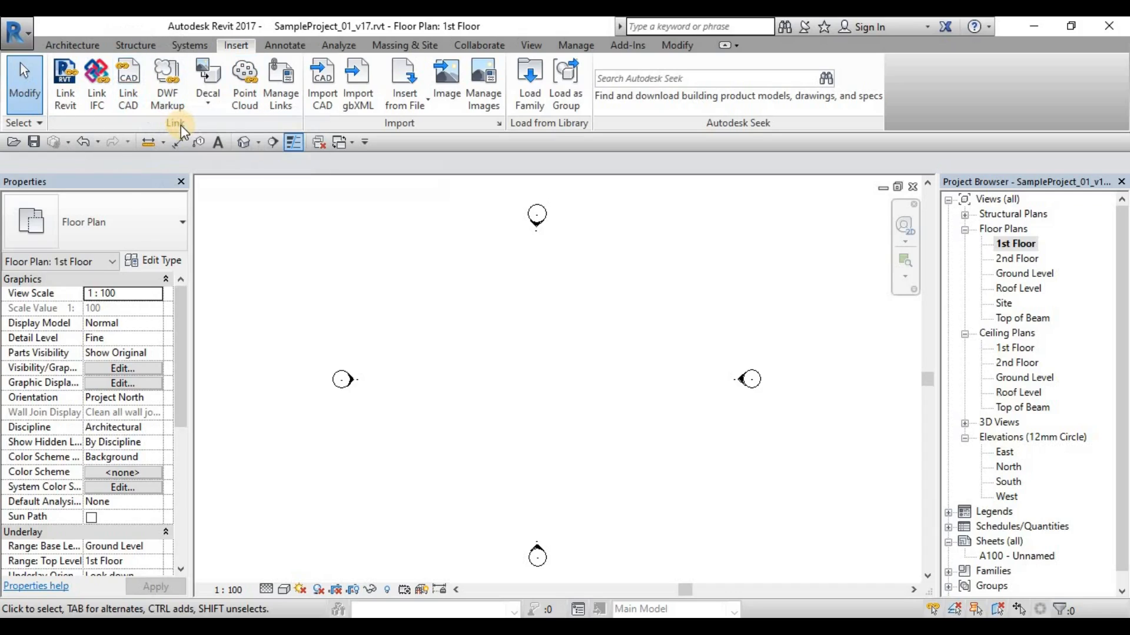
pyautogui.moveTo(323, 82)
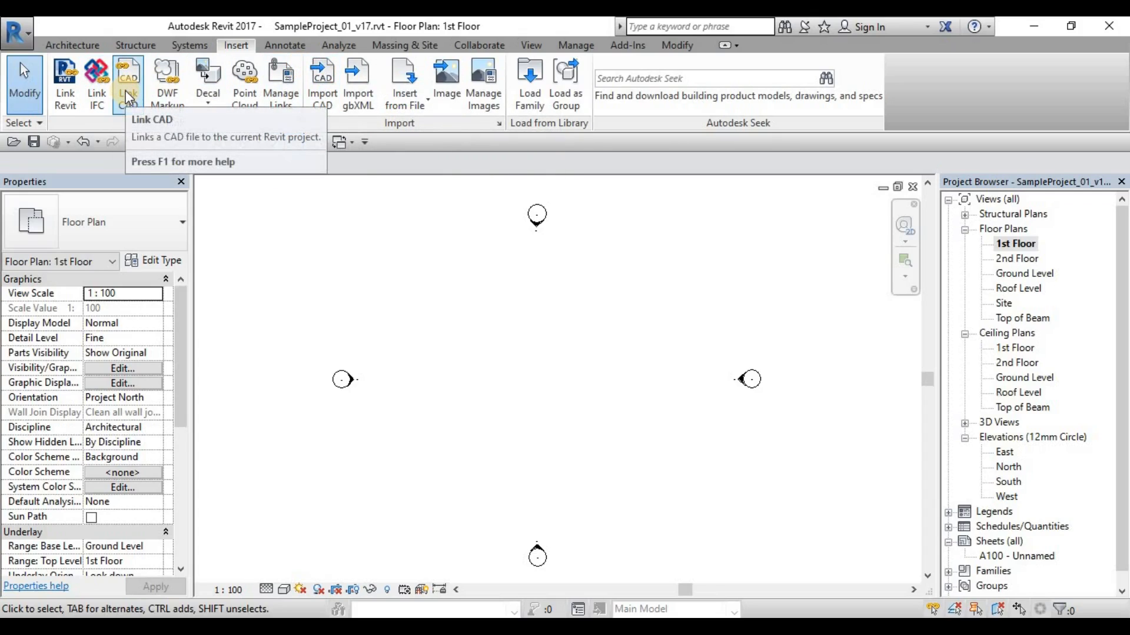
pyautogui.moveTo(128, 82)
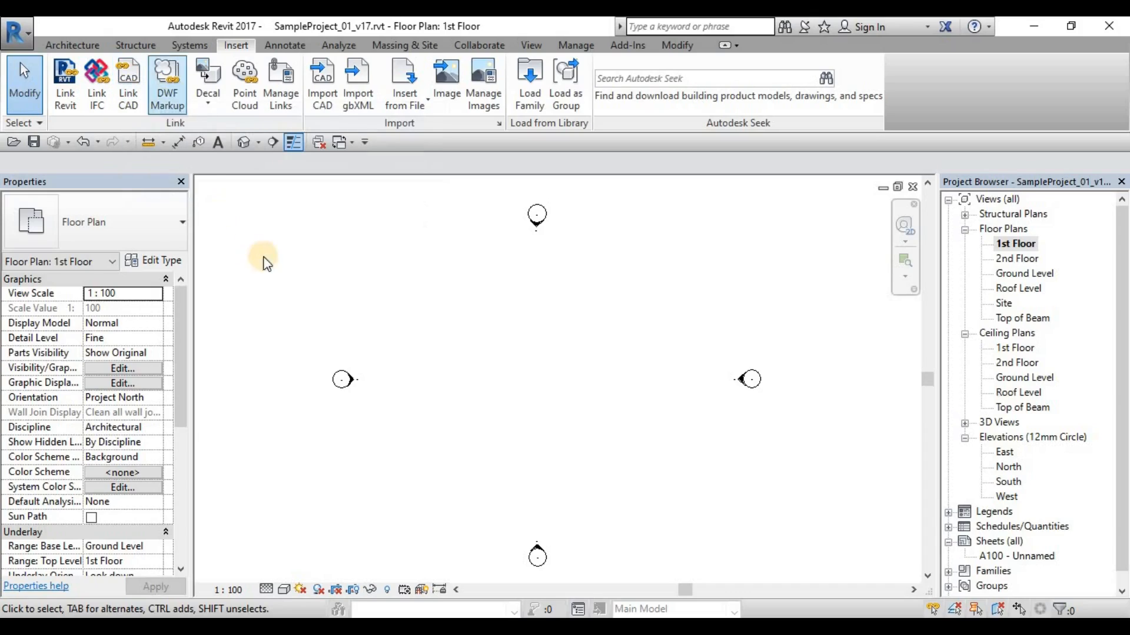
pyautogui.moveTo(127, 83)
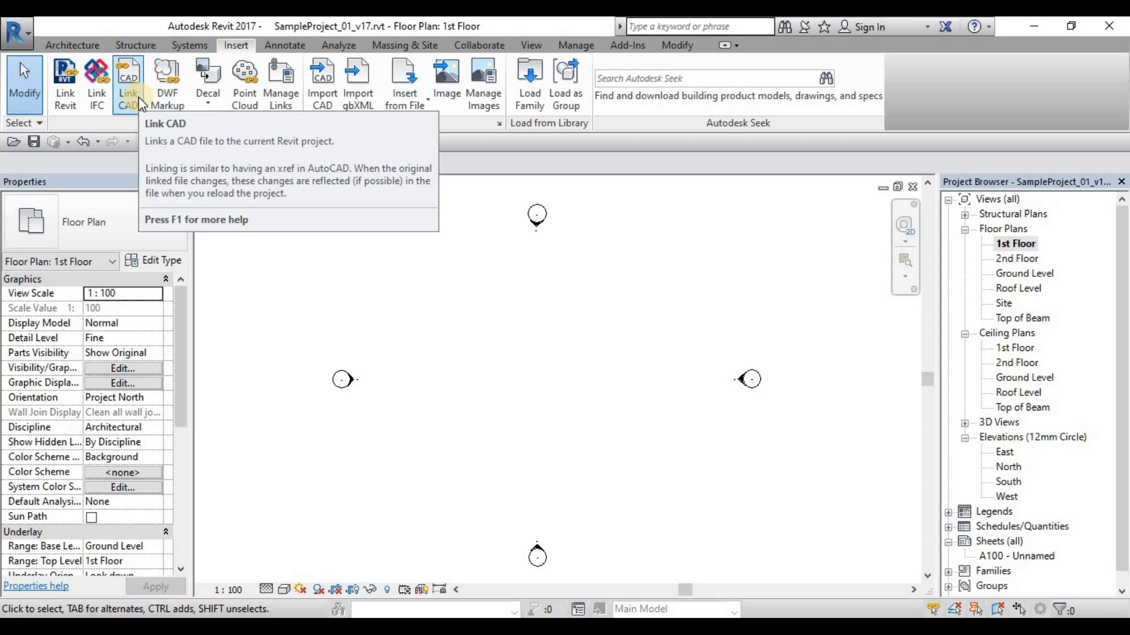
pyautogui.moveTo(323, 82)
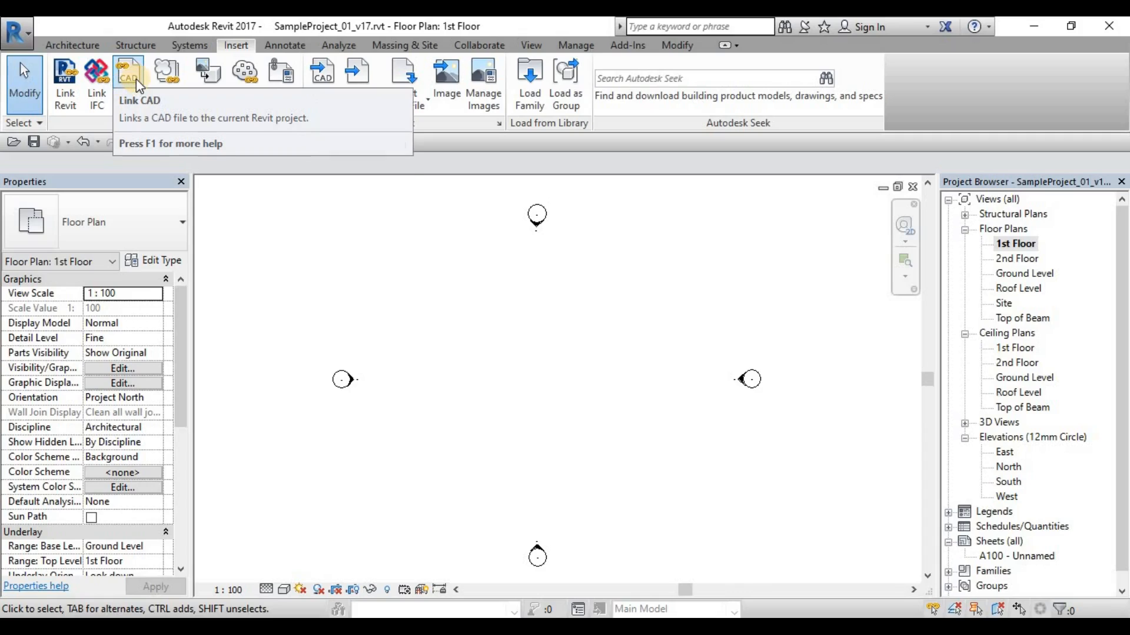
pyautogui.moveTo(280, 72)
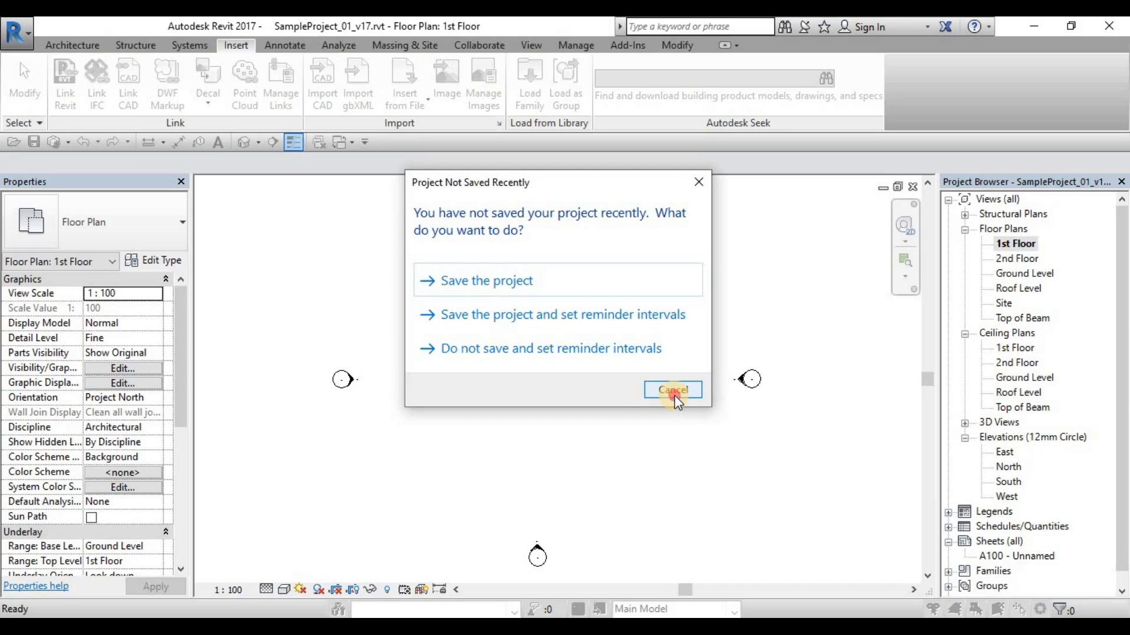
pyautogui.click(672, 389)
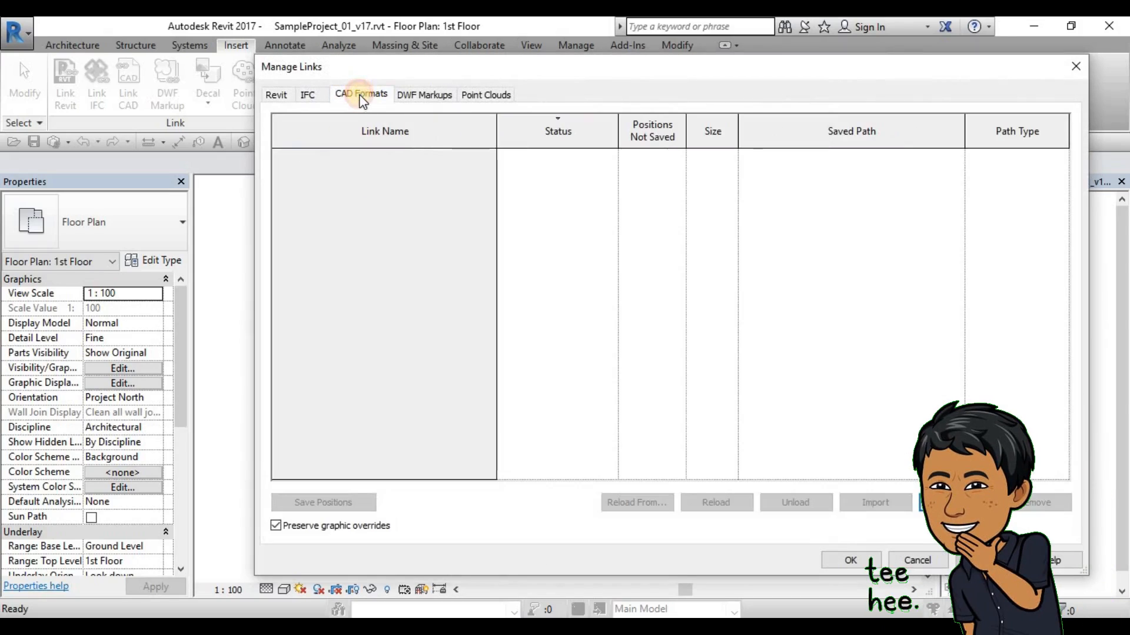
pyautogui.click(360, 94)
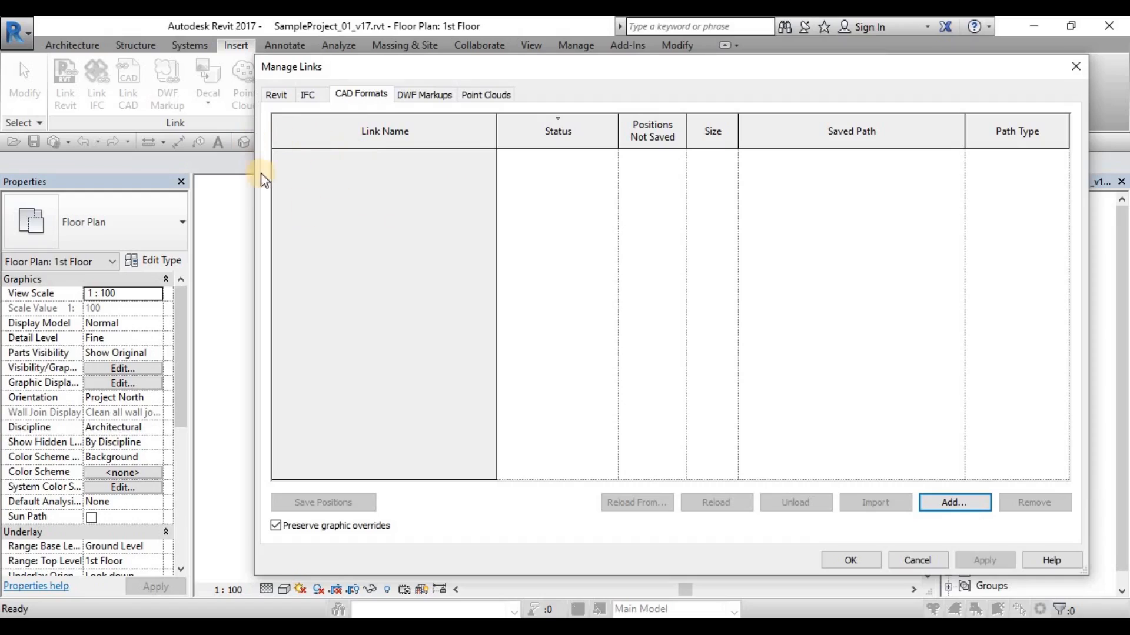
pyautogui.moveTo(425, 150)
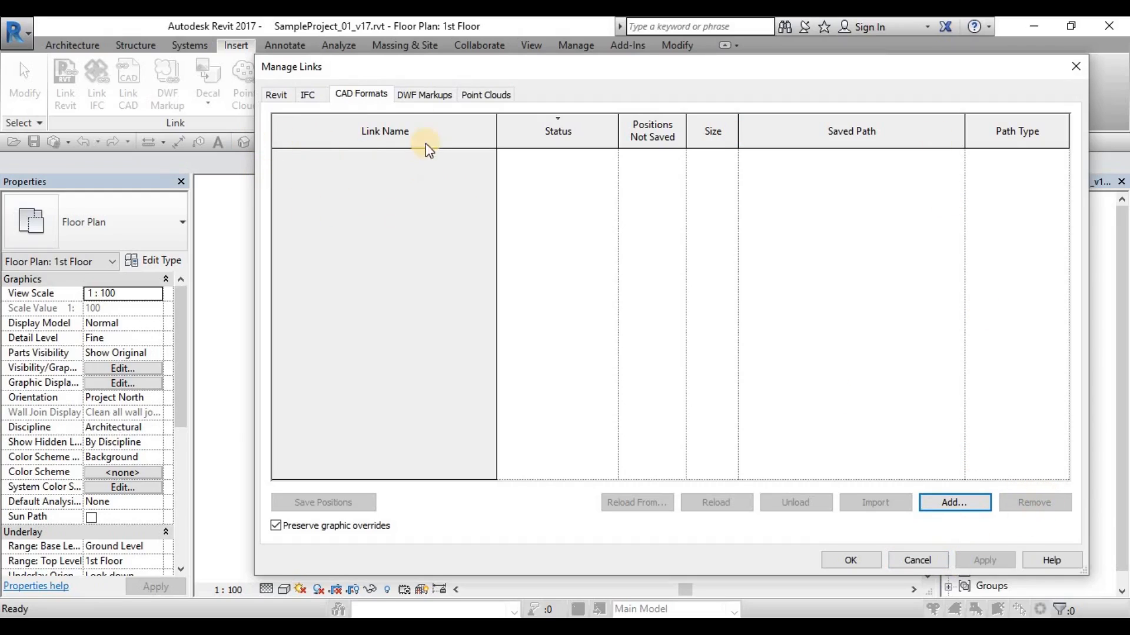
pyautogui.click(917, 560)
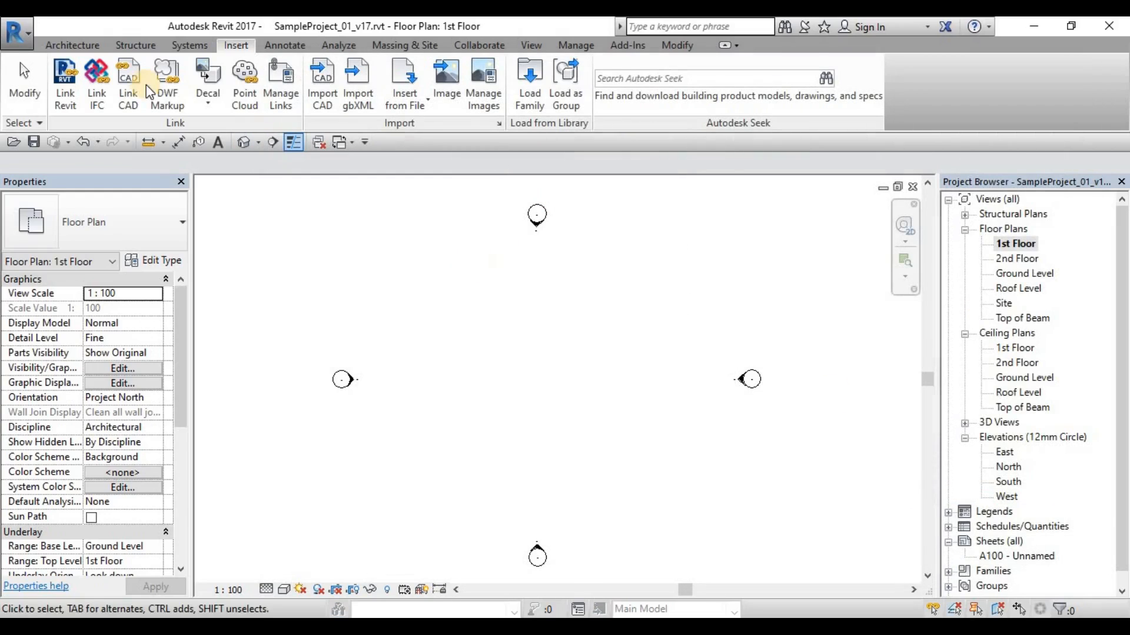
pyautogui.moveTo(127, 82)
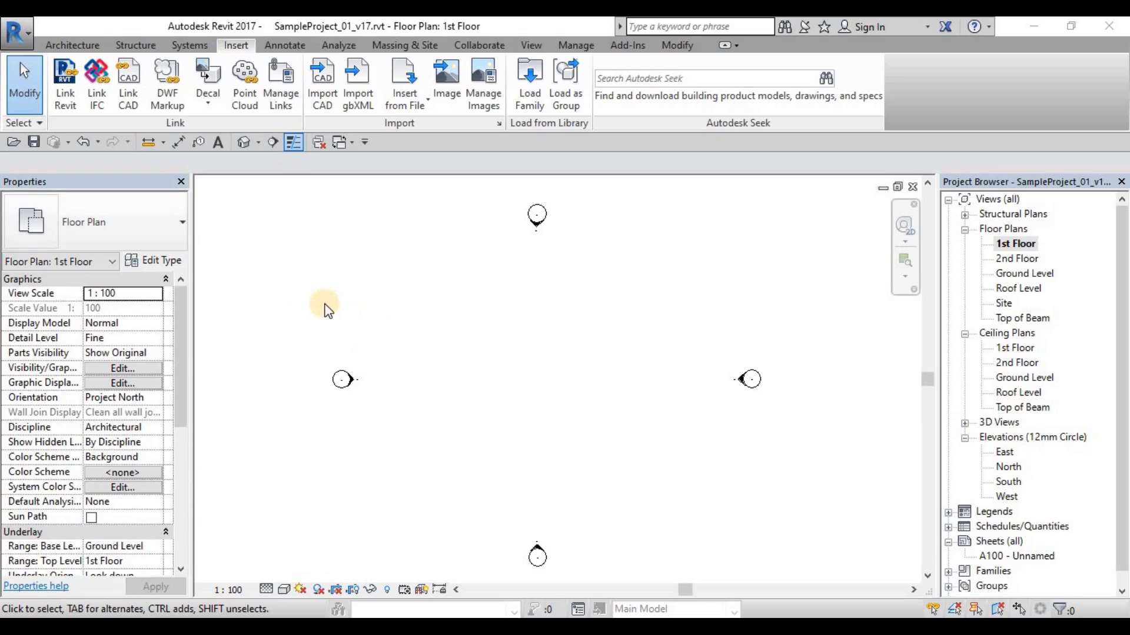
pyautogui.moveTo(128, 83)
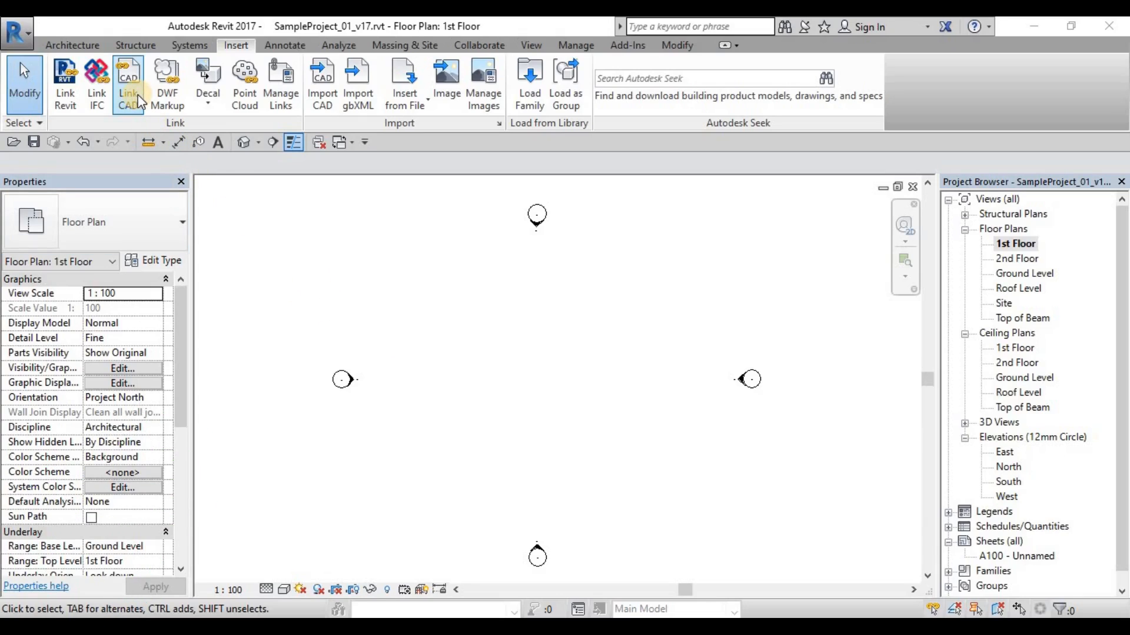
# - Start Link CAD and select Architectural-Plan_1st-Storey.dwg in 02_RevitTraining > CAD_Links
pyautogui.click(129, 82)
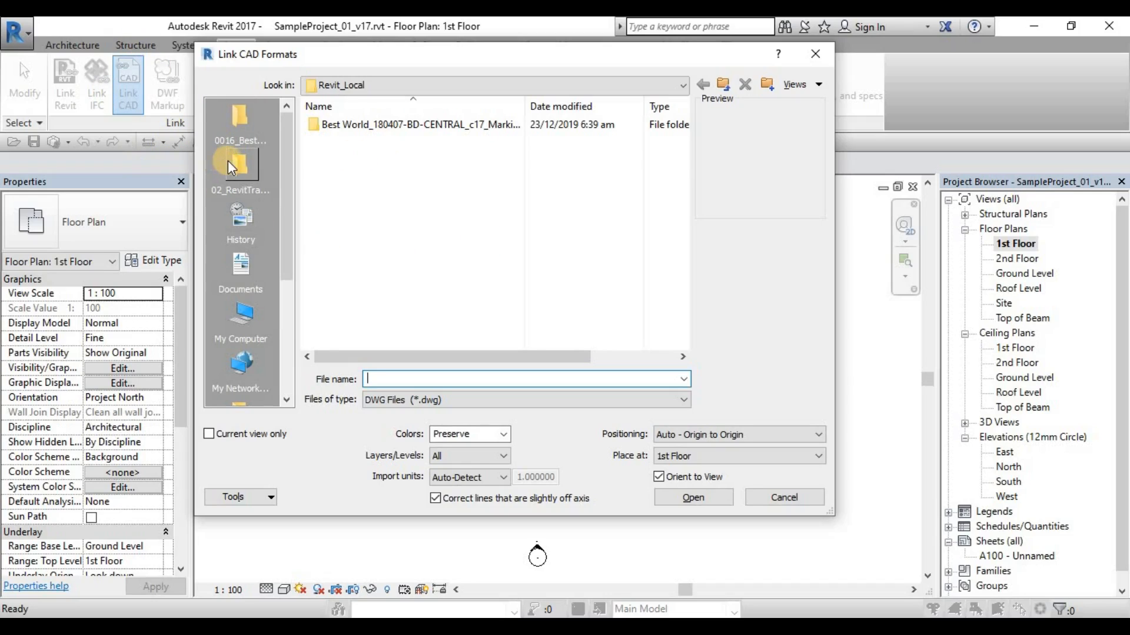
pyautogui.doubleClick(240, 165)
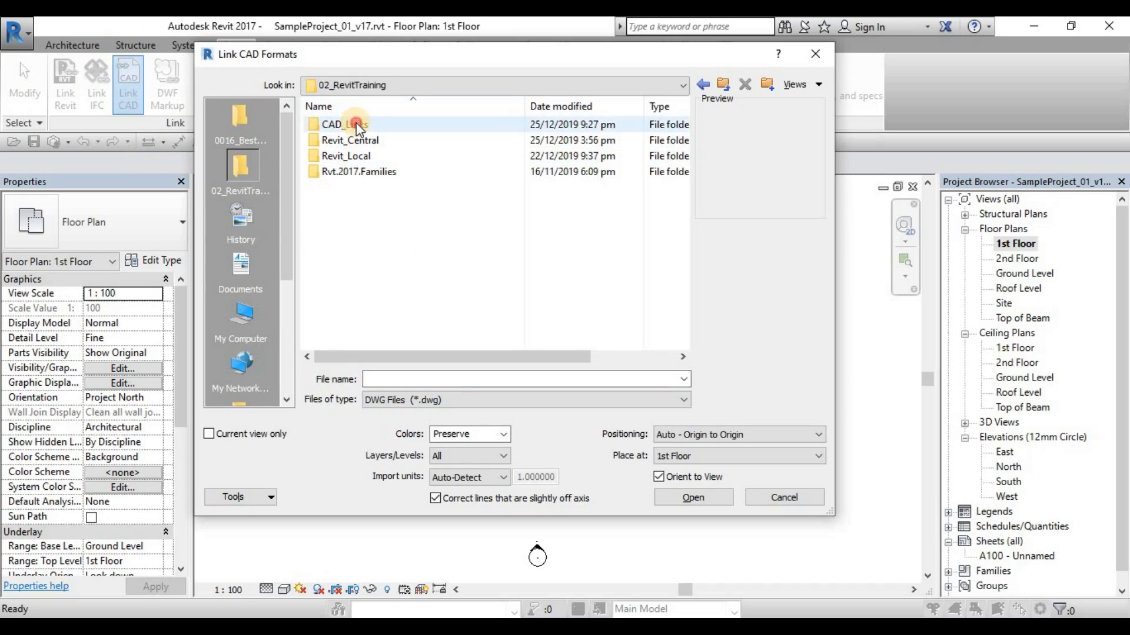
pyautogui.doubleClick(348, 123)
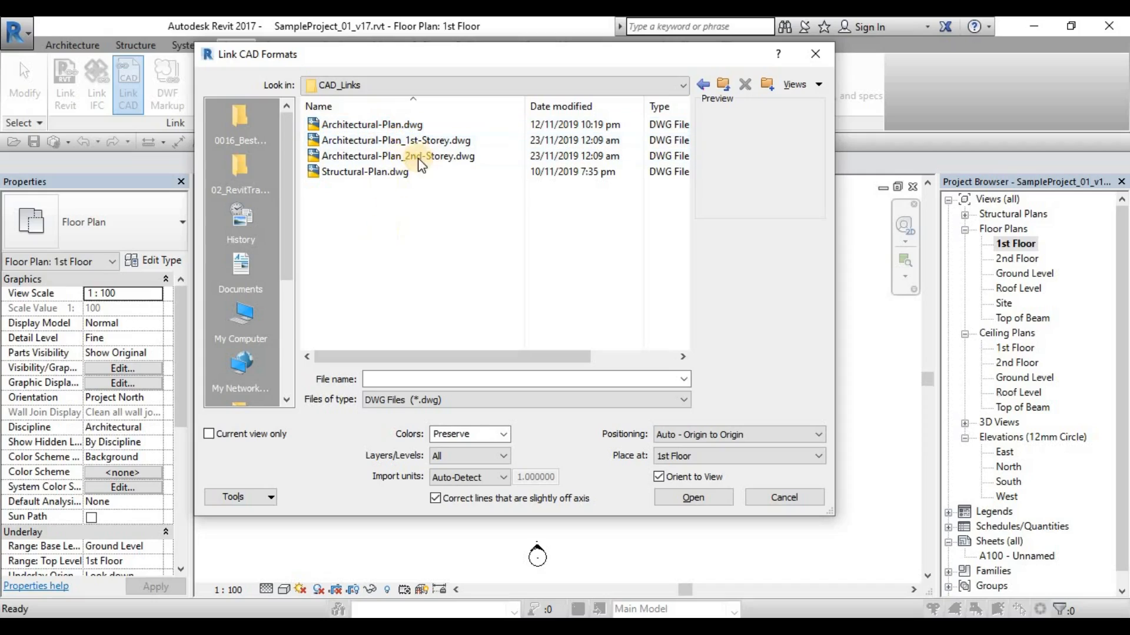
pyautogui.click(395, 140)
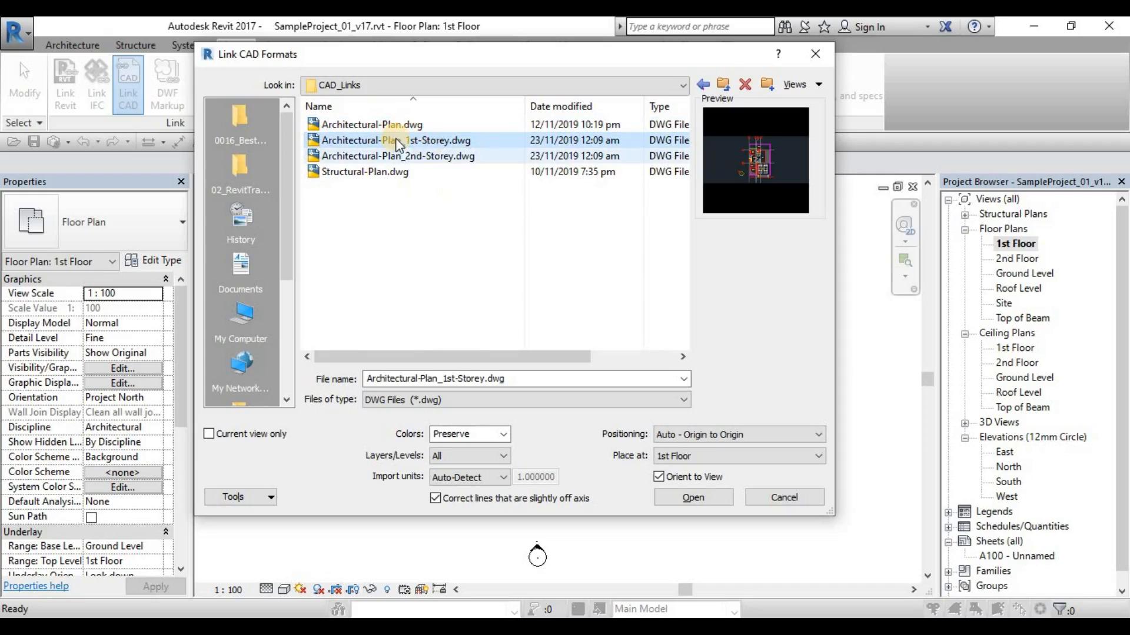
pyautogui.moveTo(497, 153)
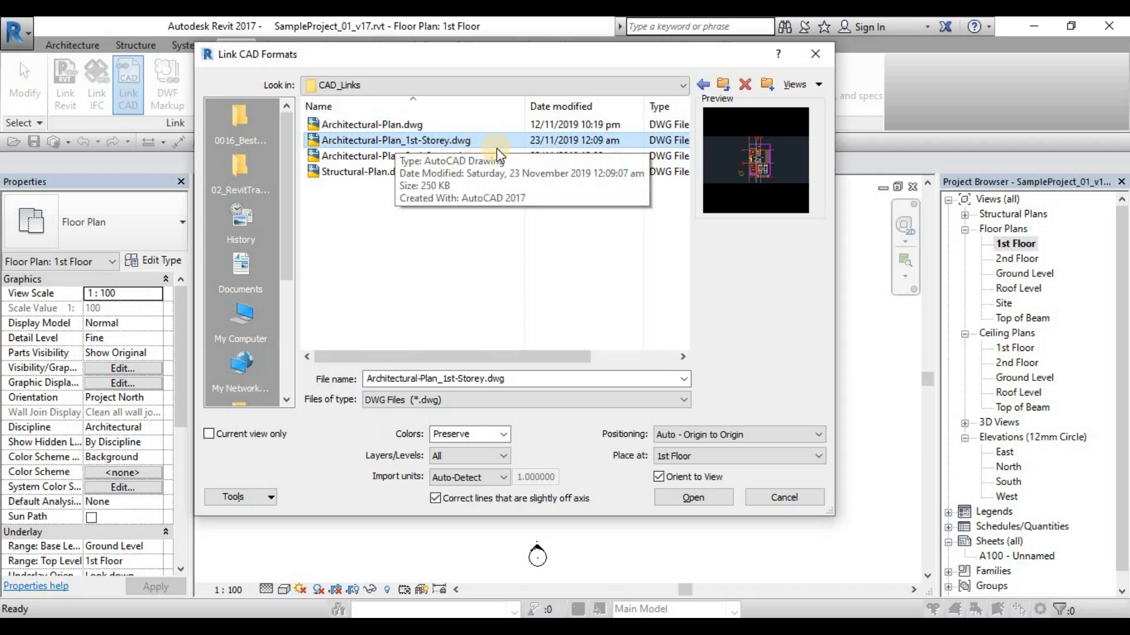
pyautogui.moveTo(482, 163)
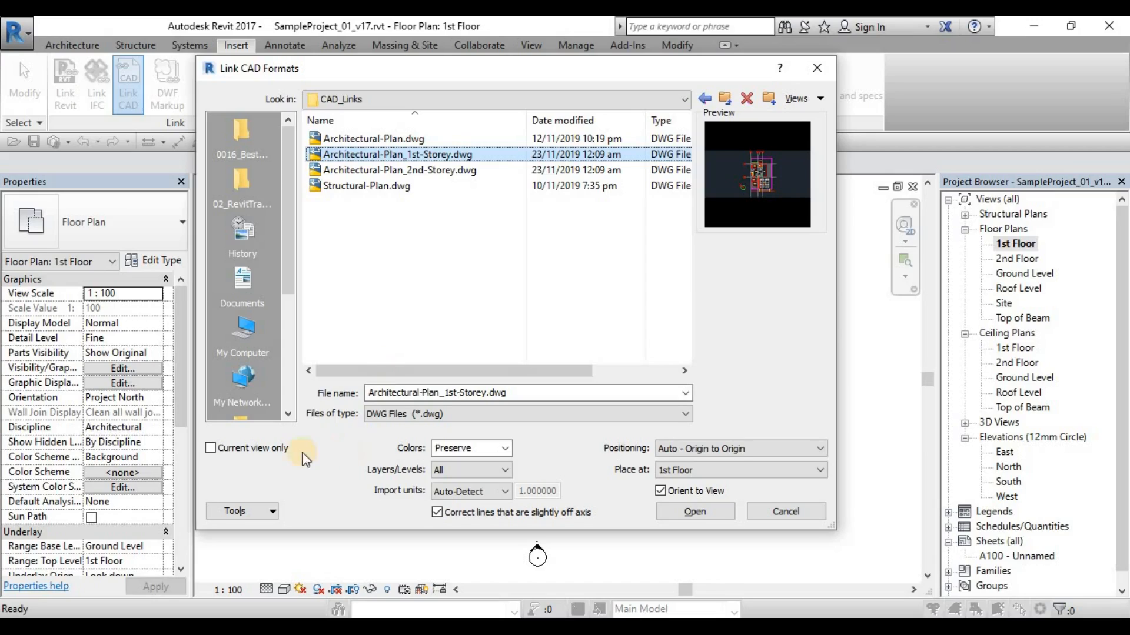
pyautogui.moveTo(254, 447)
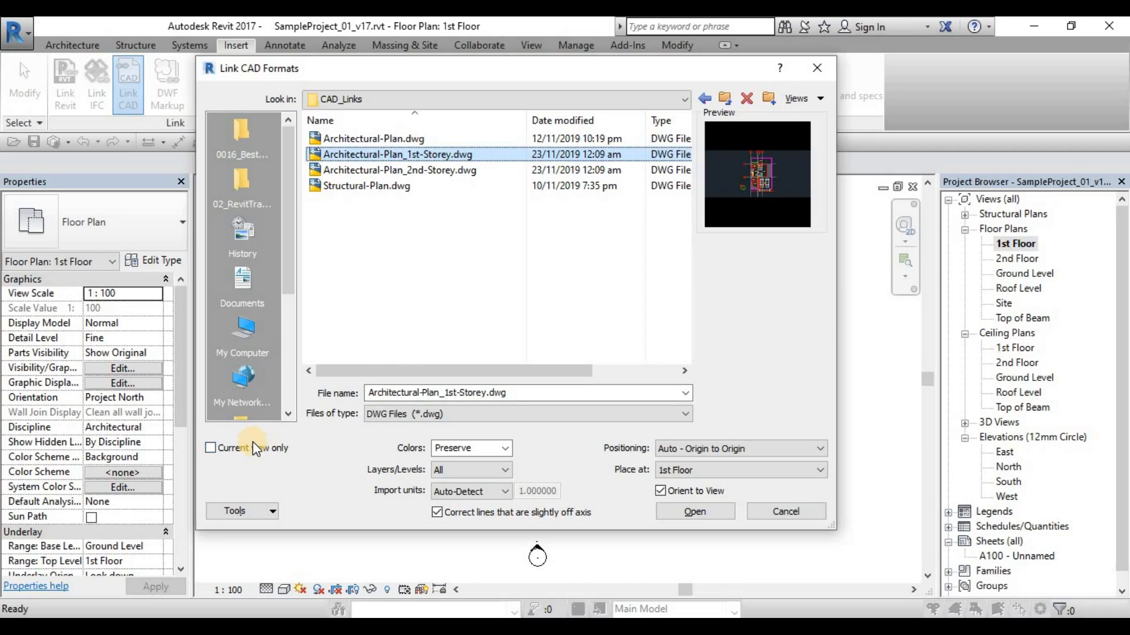
pyautogui.moveTo(257, 448)
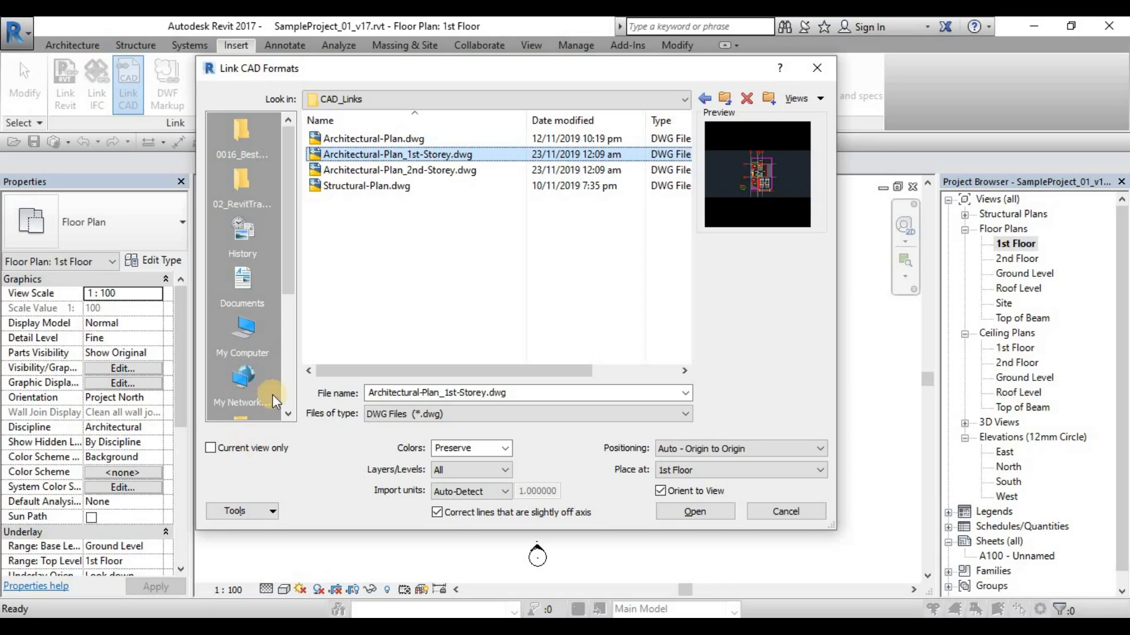
pyautogui.moveTo(425, 154)
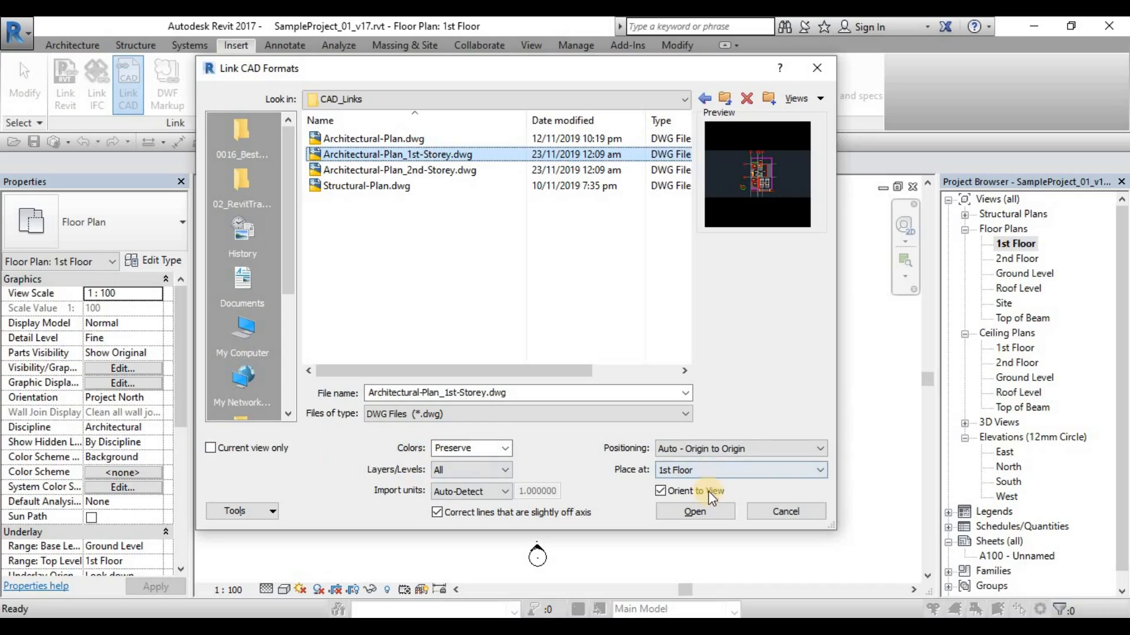
pyautogui.moveTo(697, 544)
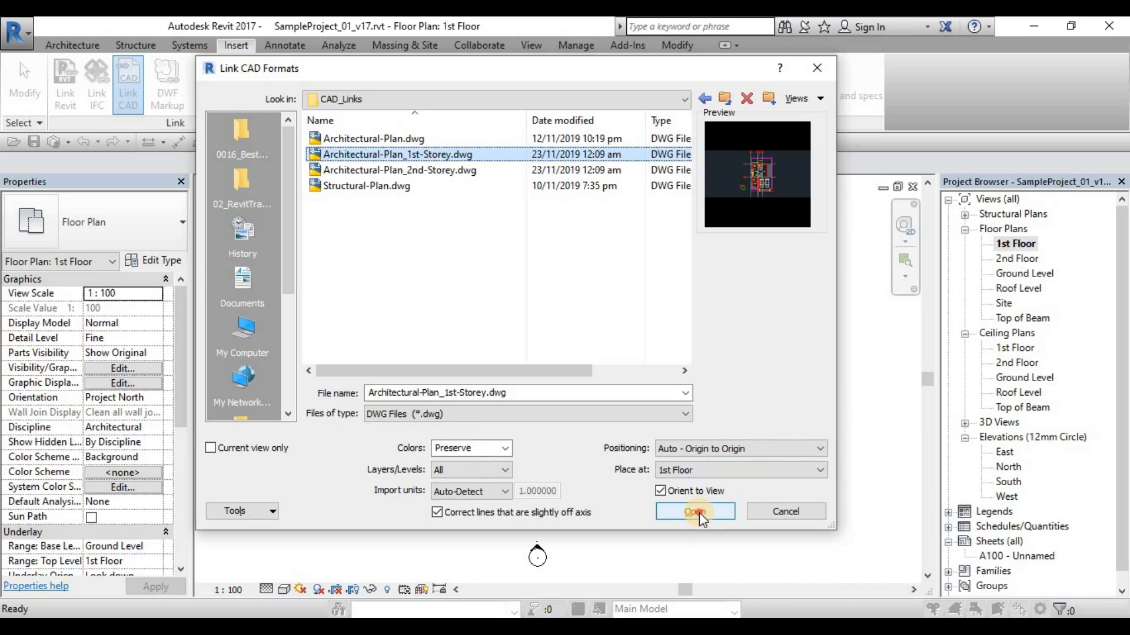
# - Link the 1st-storey drawing into the 1st Floor plan with Auto - Origin to Origin positioning
pyautogui.click(695, 512)
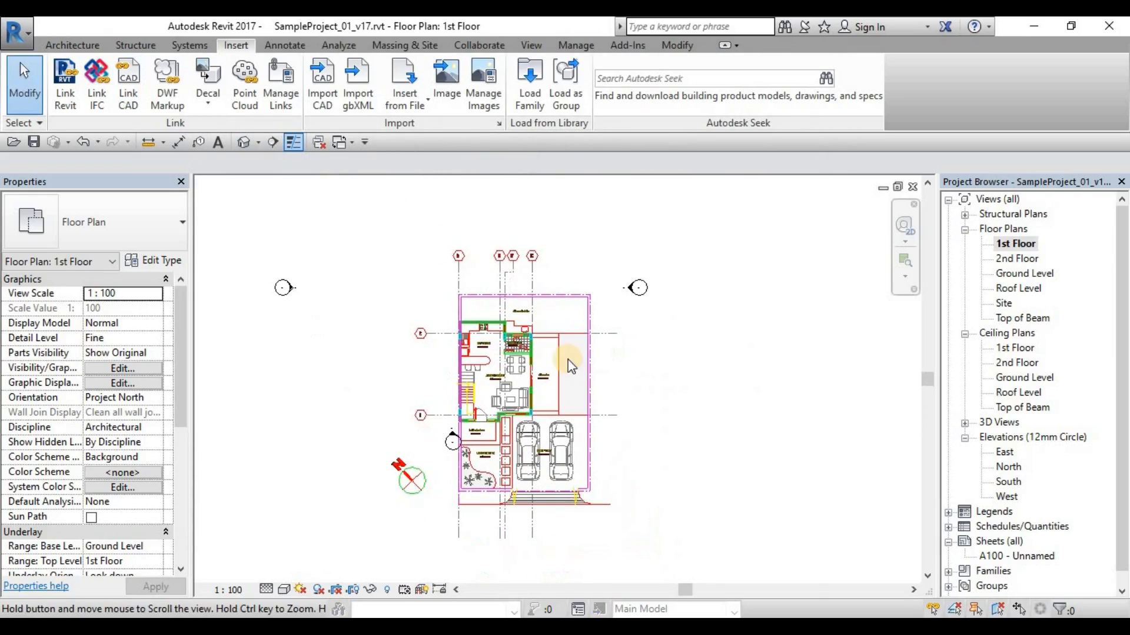
pyautogui.moveTo(723, 370)
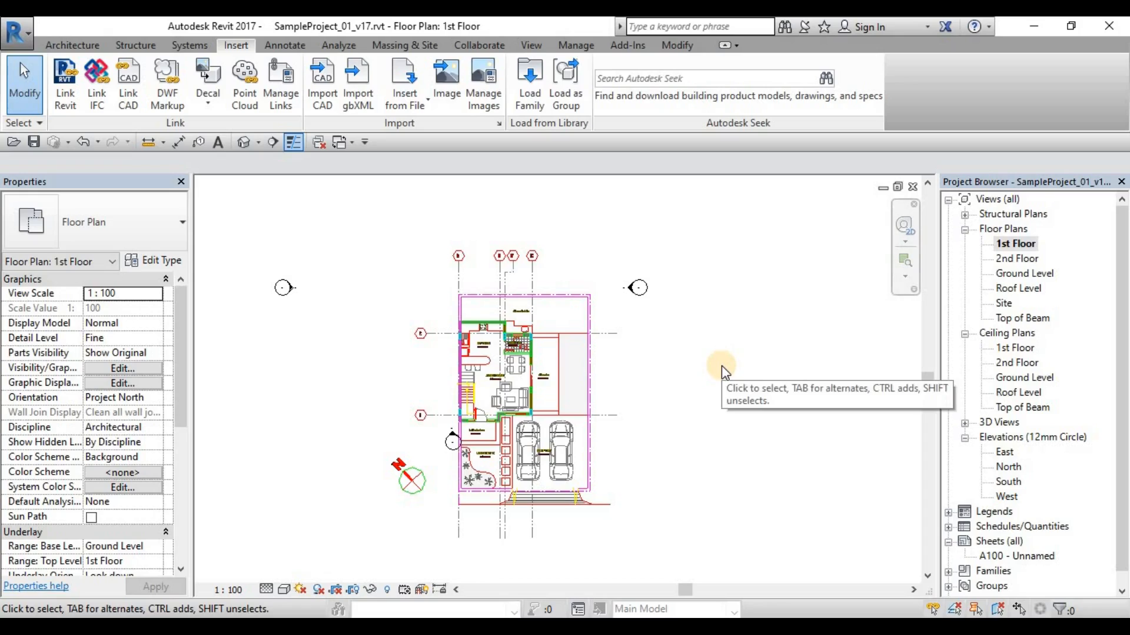
pyautogui.moveTo(753, 319)
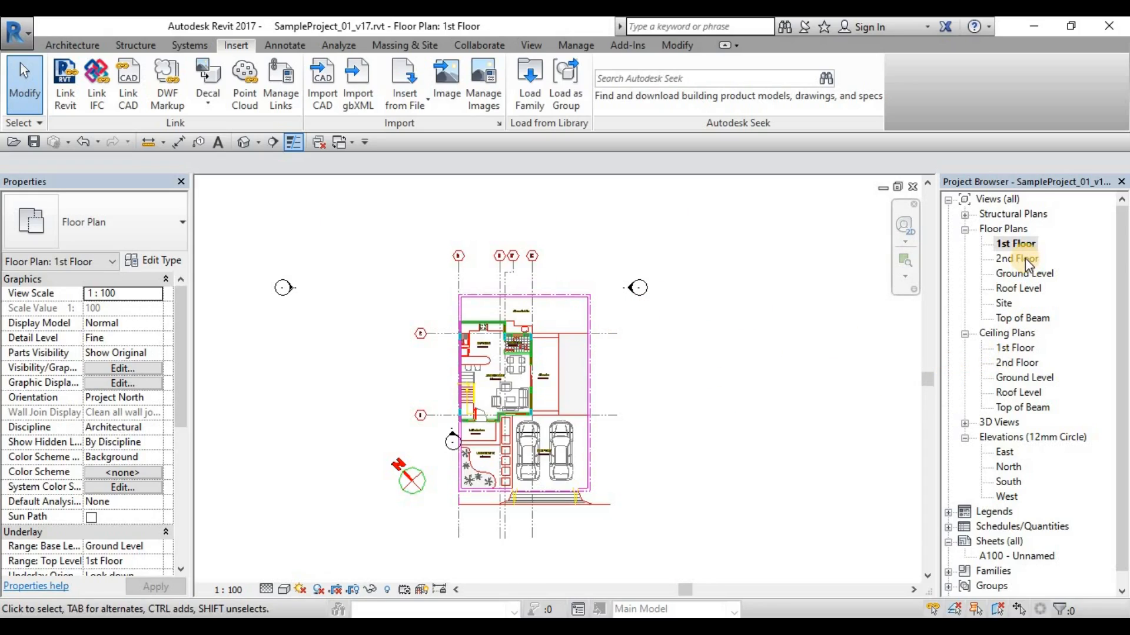
# - Open the 2nd Floor plan and check its Imported Categories list in Visibility/Graphics
pyautogui.doubleClick(1016, 259)
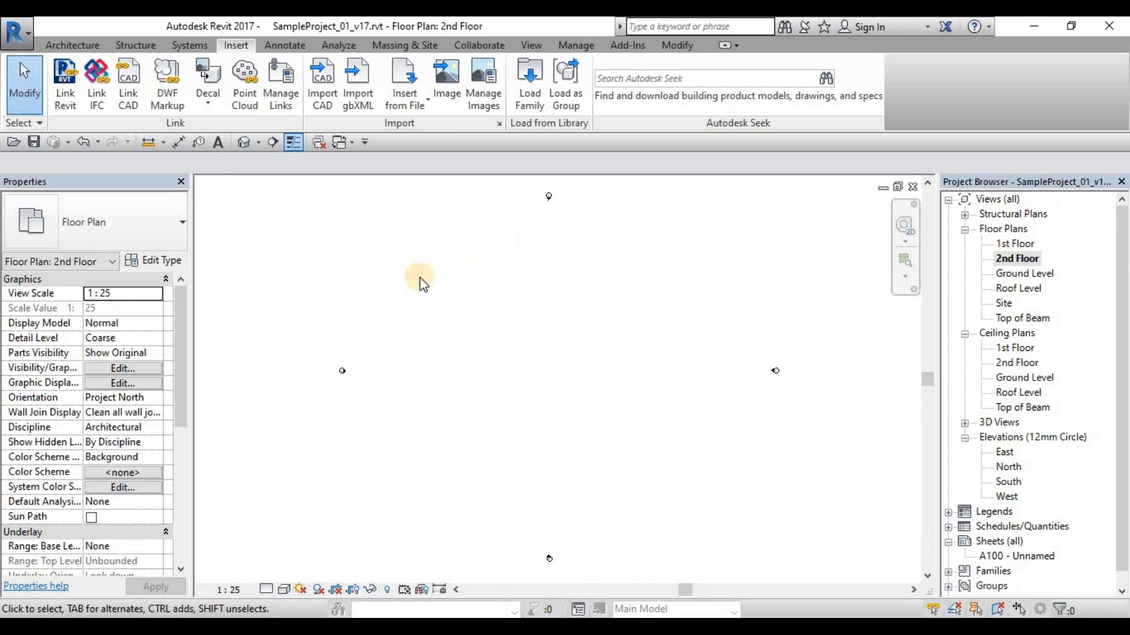
pyautogui.moveTo(553, 461)
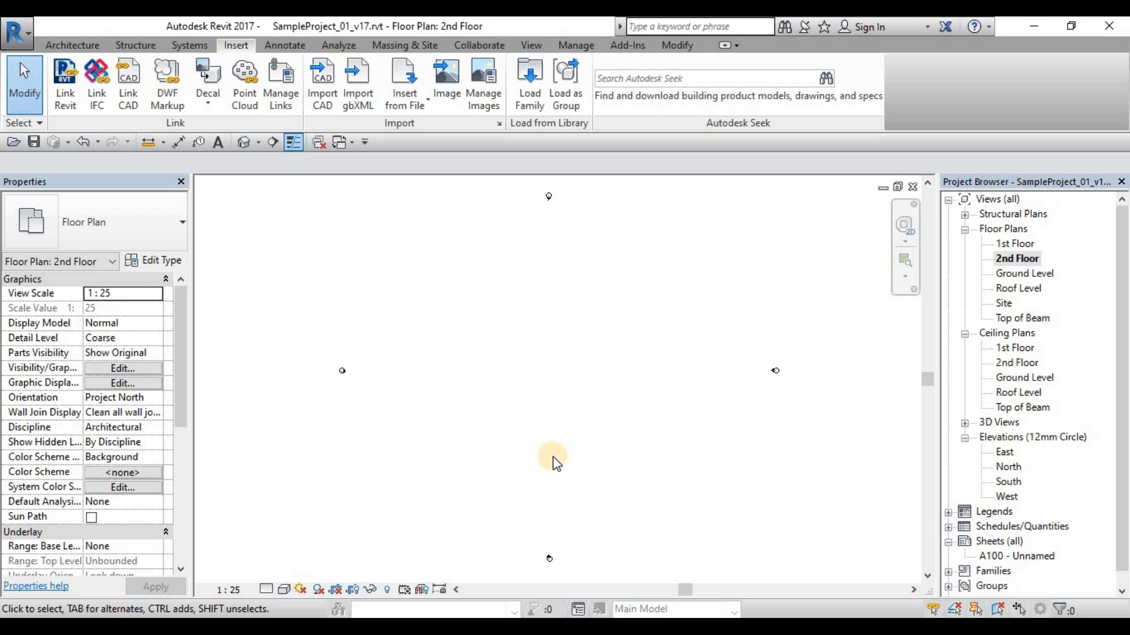
pyautogui.click(121, 369)
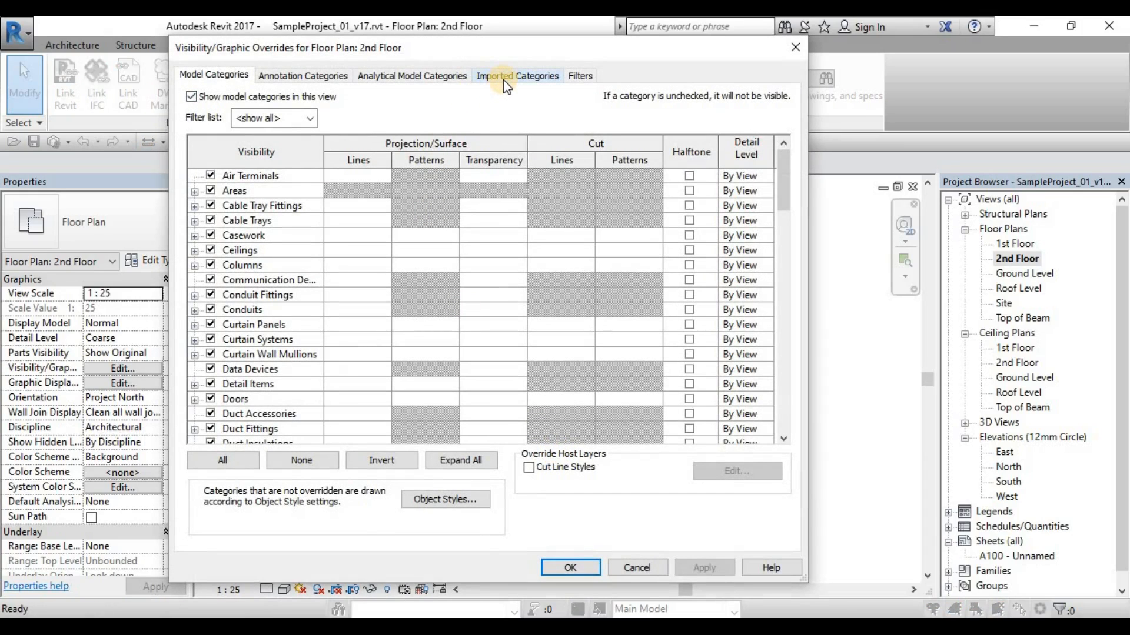
pyautogui.click(517, 75)
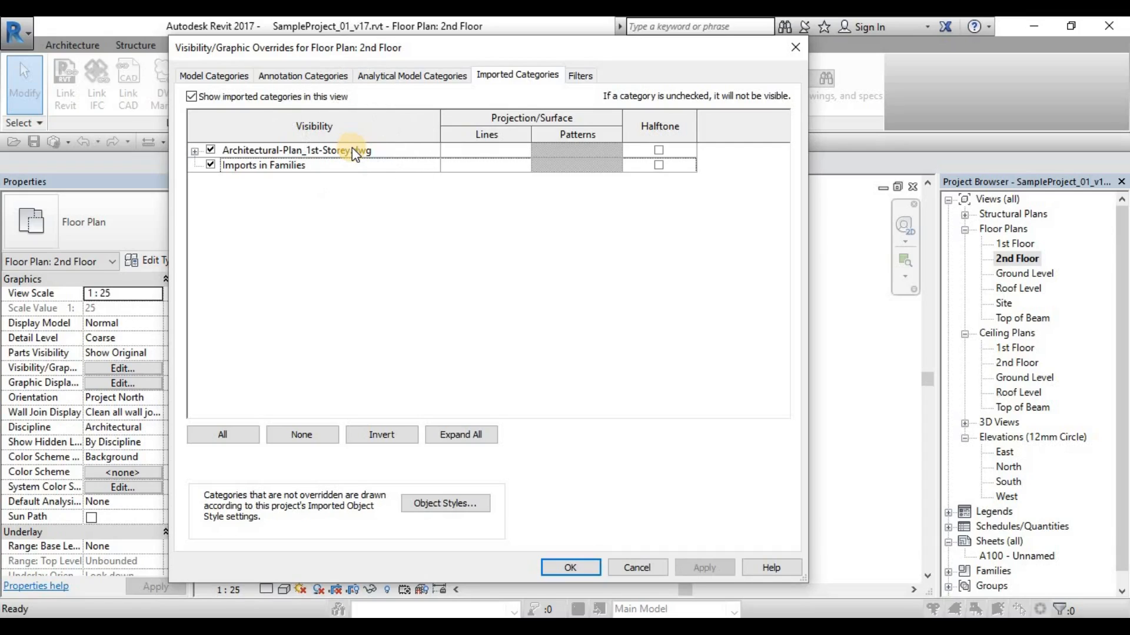
pyautogui.moveTo(794, 50)
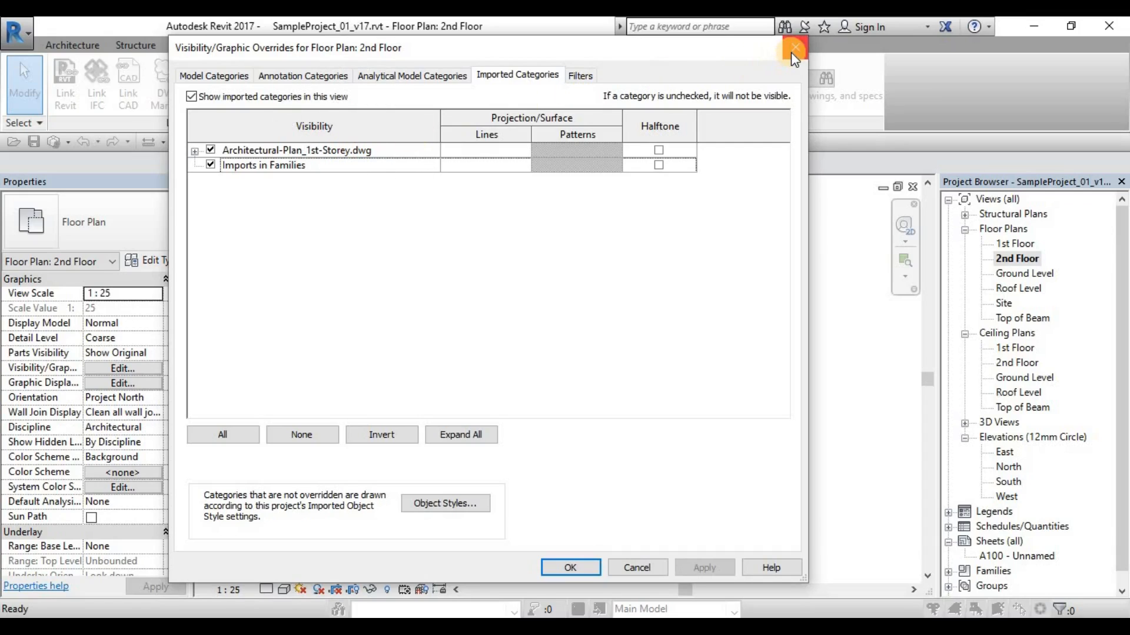
pyautogui.click(793, 48)
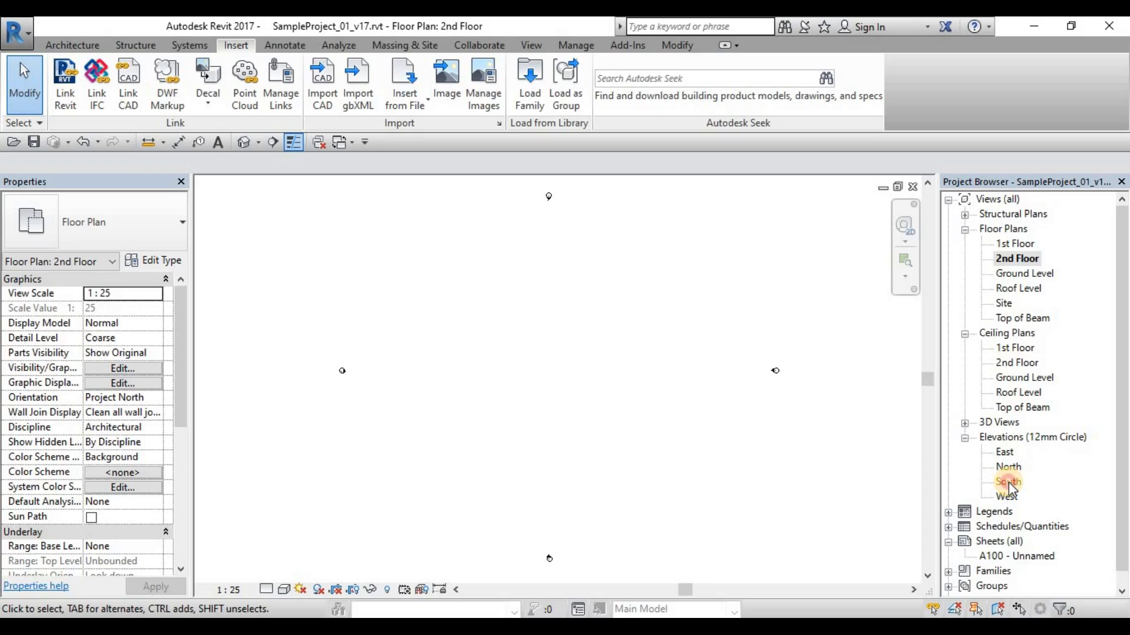
# - Inspect the linked DWG in the South elevation, then orbit it in the 3D view
pyautogui.doubleClick(1007, 481)
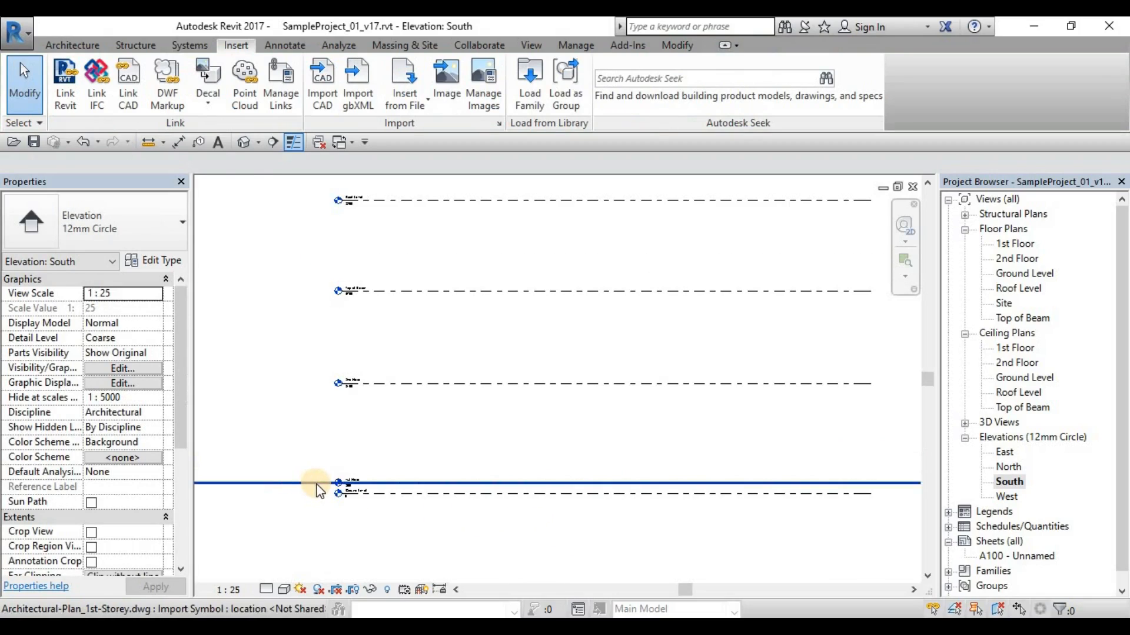
pyautogui.click(342, 484)
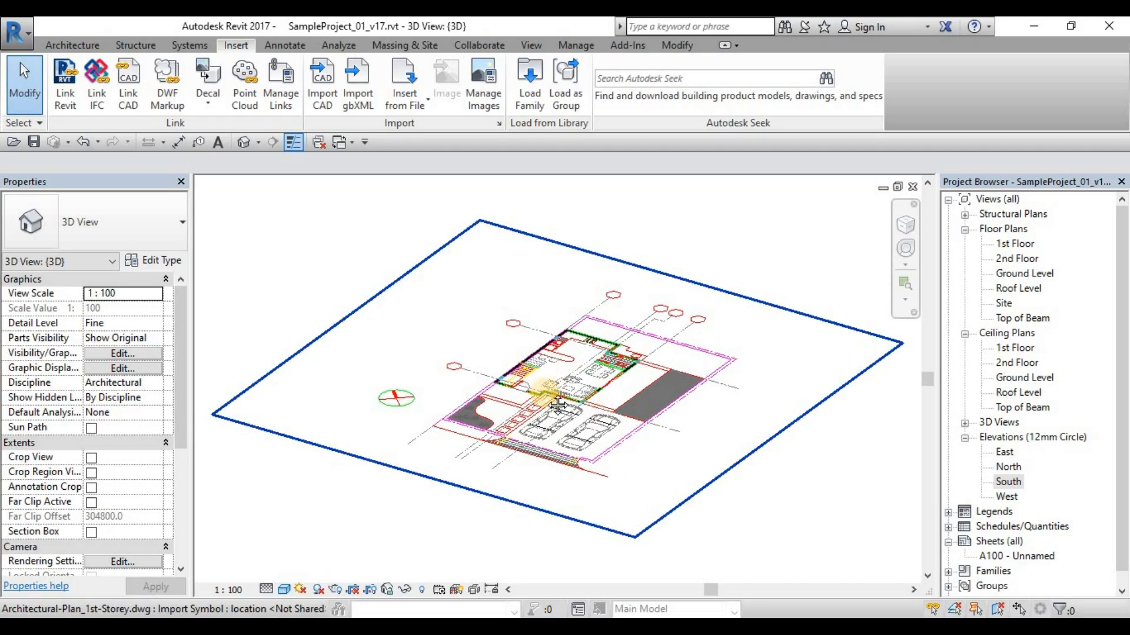
pyautogui.moveTo(558, 404); pyautogui.dragTo(523, 410)
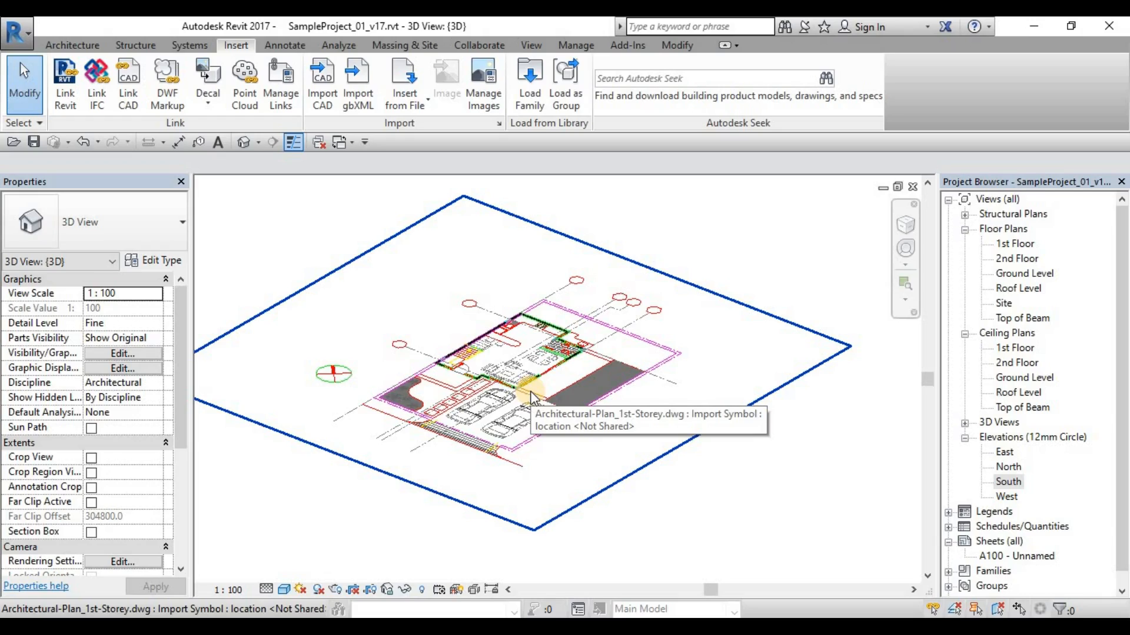
pyautogui.moveTo(532, 398)
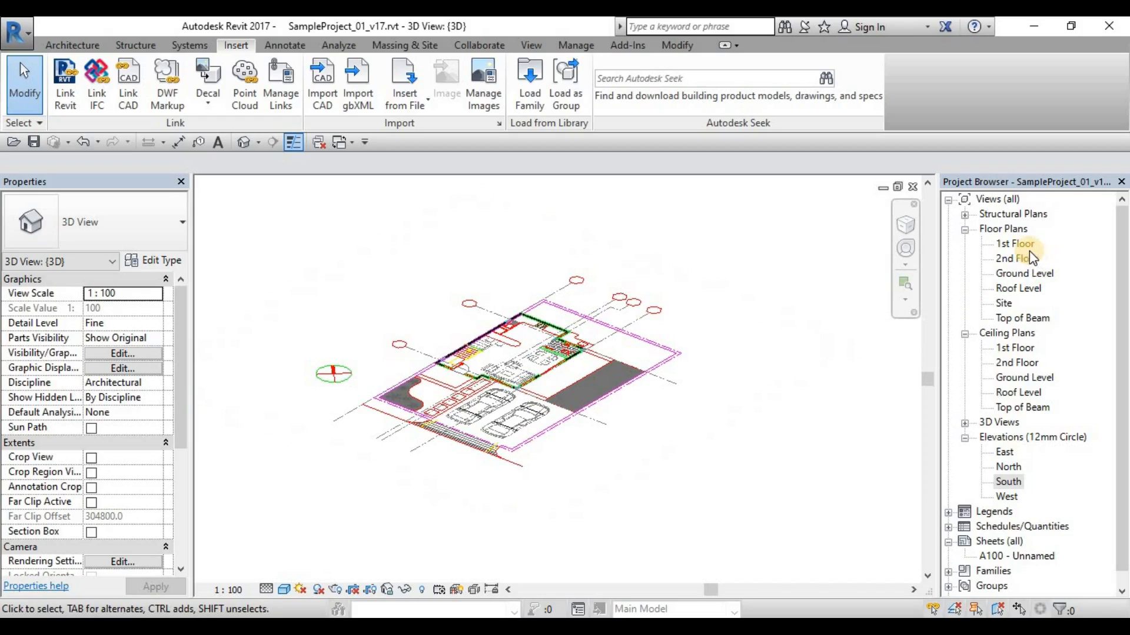
# - Undo Import Vector Data on 1st Floor and re-select the 1st-Storey DWG with Current view only ticked
pyautogui.doubleClick(1014, 244)
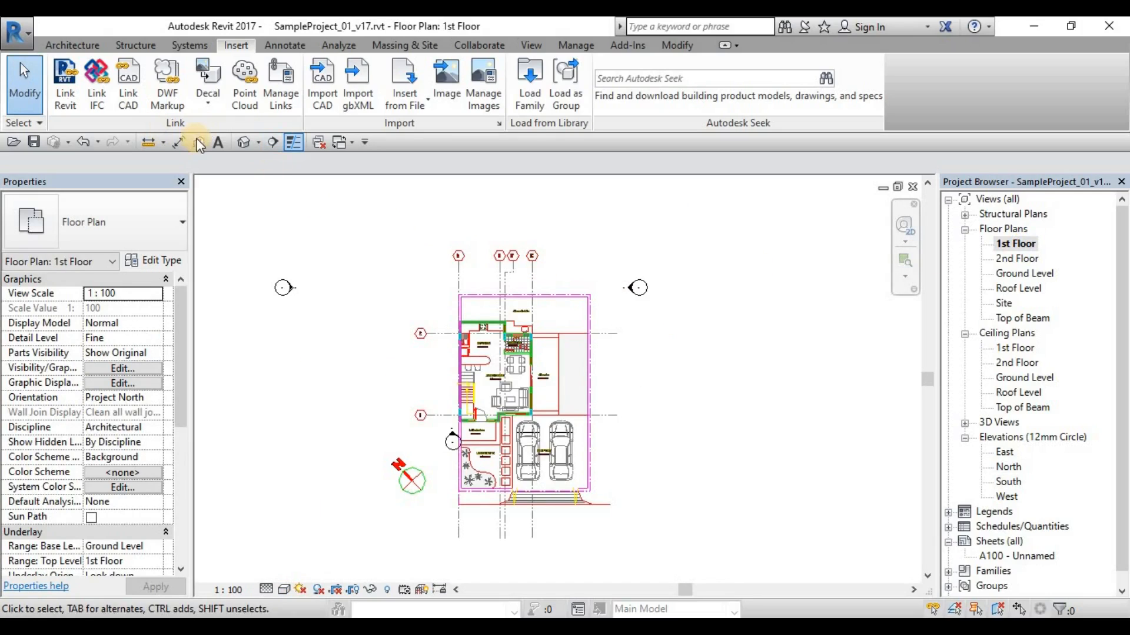
pyautogui.click(99, 141)
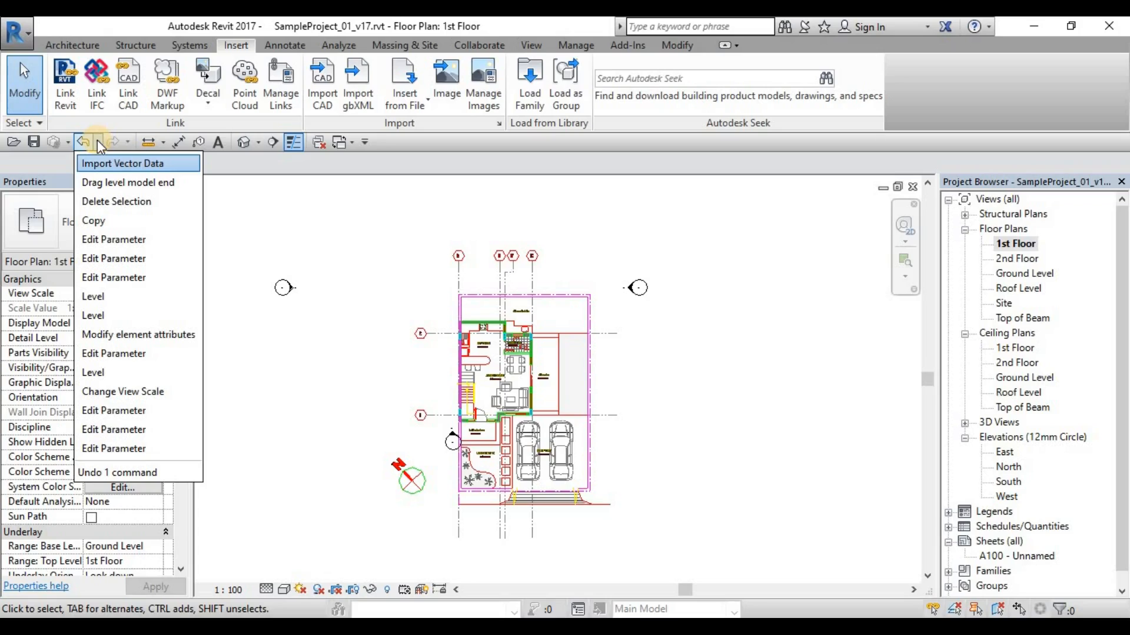
pyautogui.moveTo(112, 173)
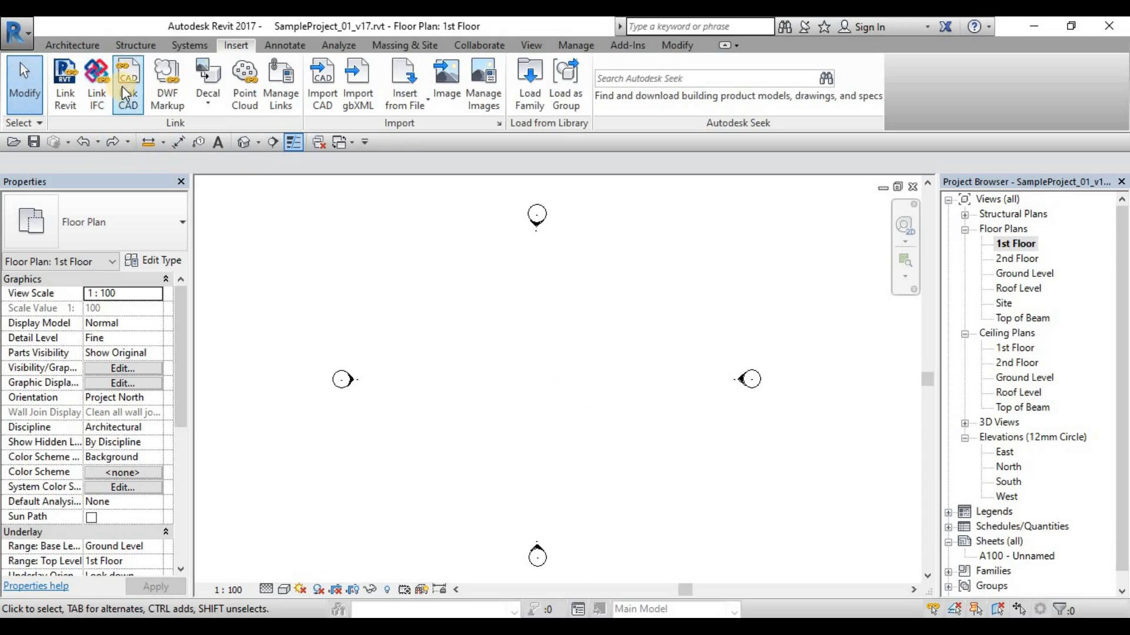
pyautogui.click(128, 83)
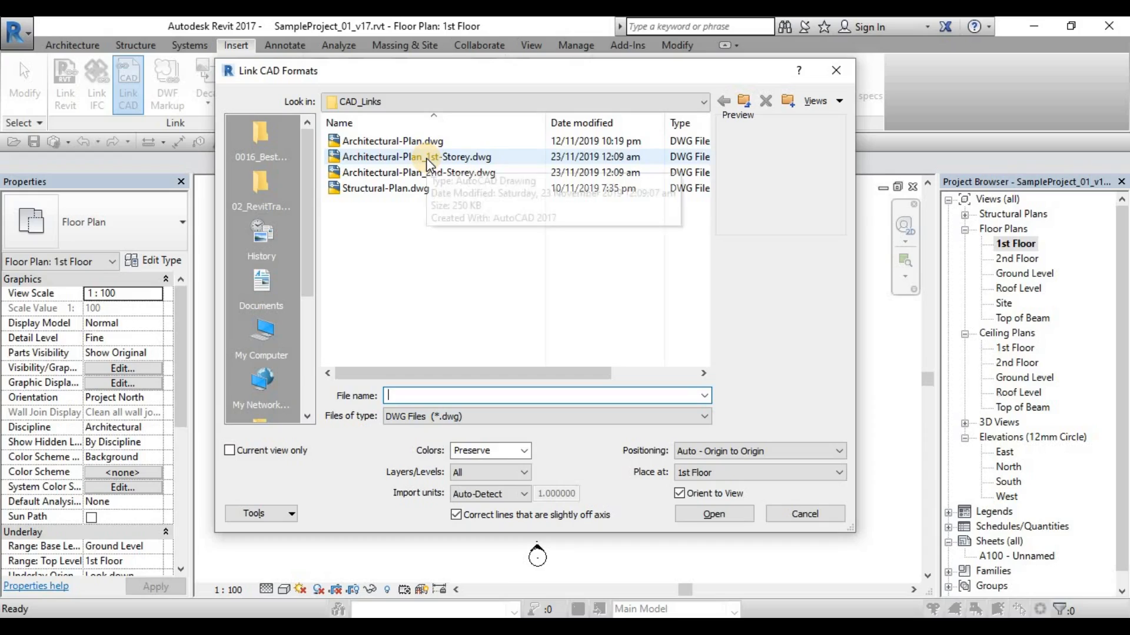
pyautogui.click(415, 156)
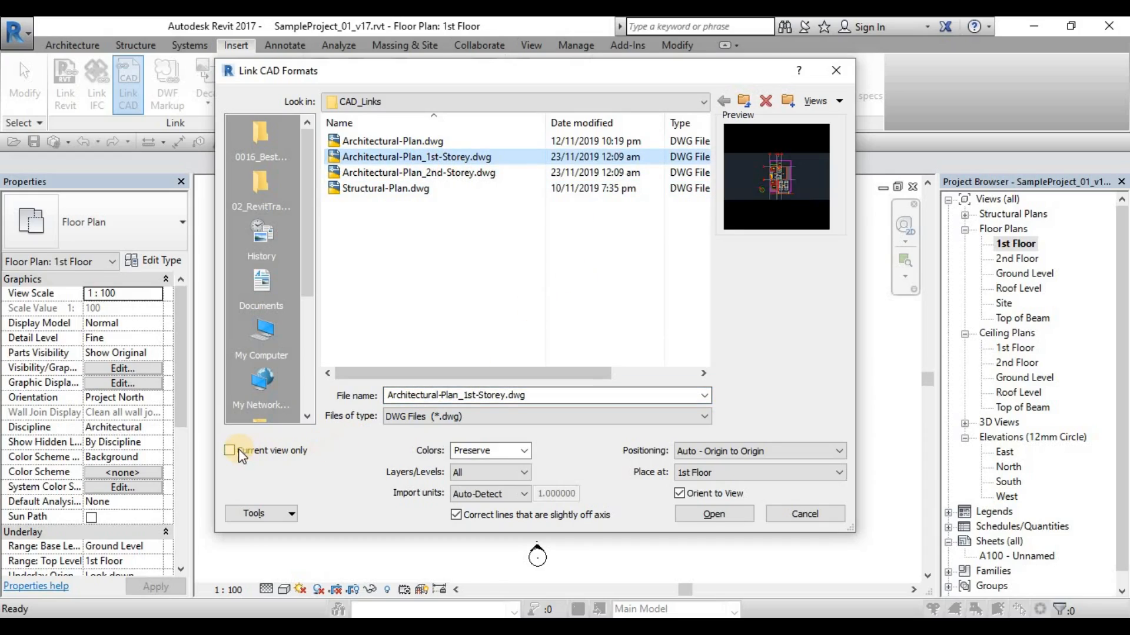
pyautogui.click(230, 450)
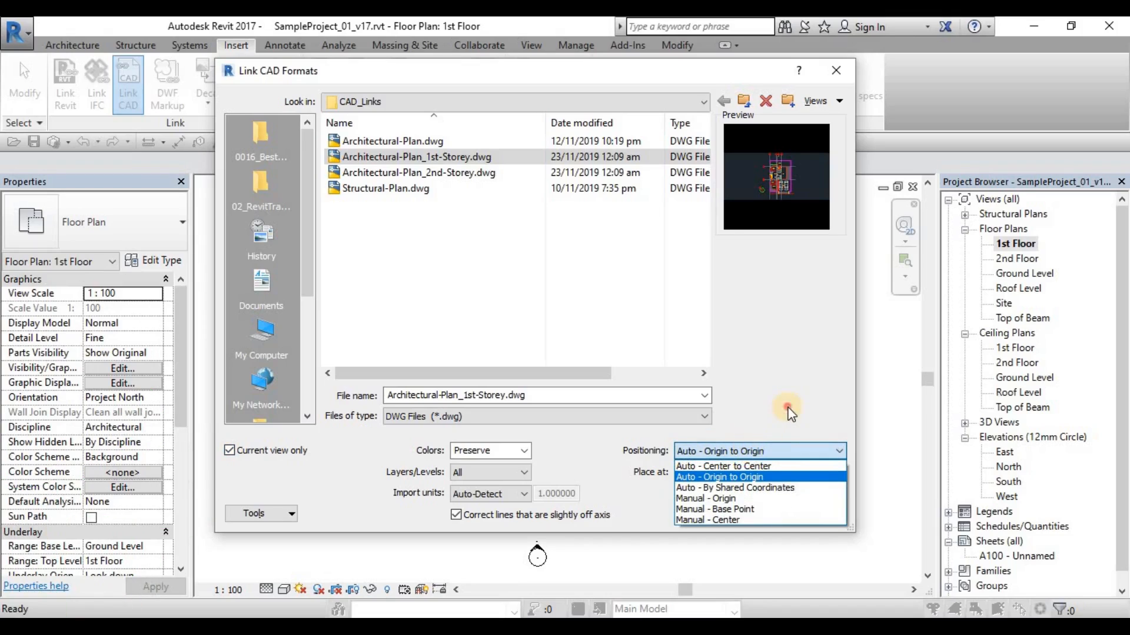
pyautogui.click(719, 477)
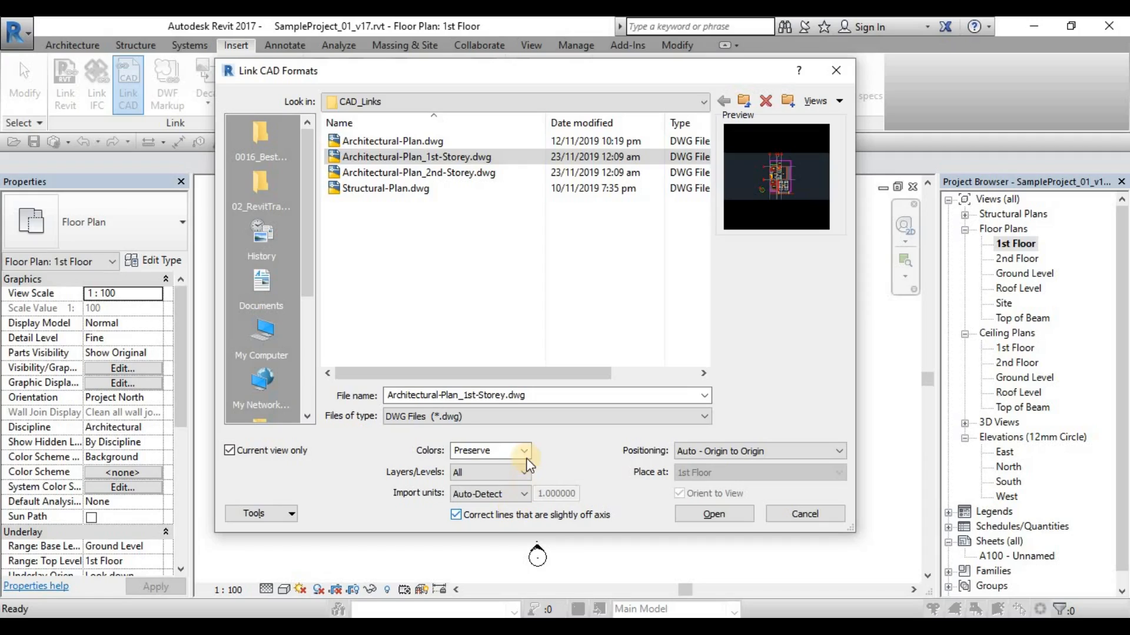
pyautogui.click(523, 450)
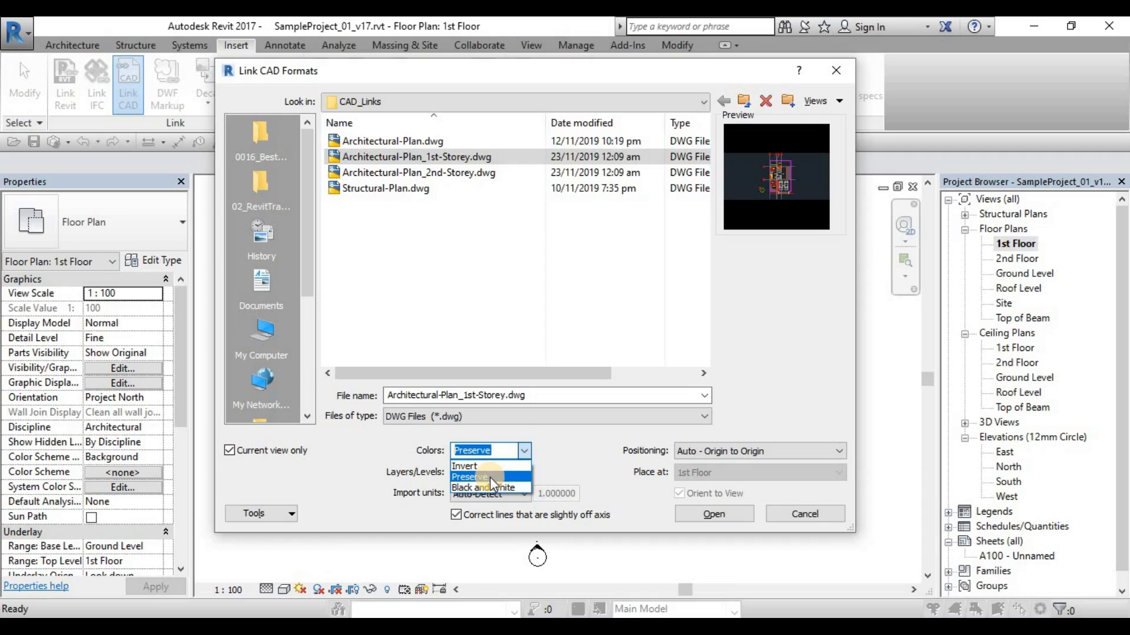
pyautogui.moveTo(464, 466)
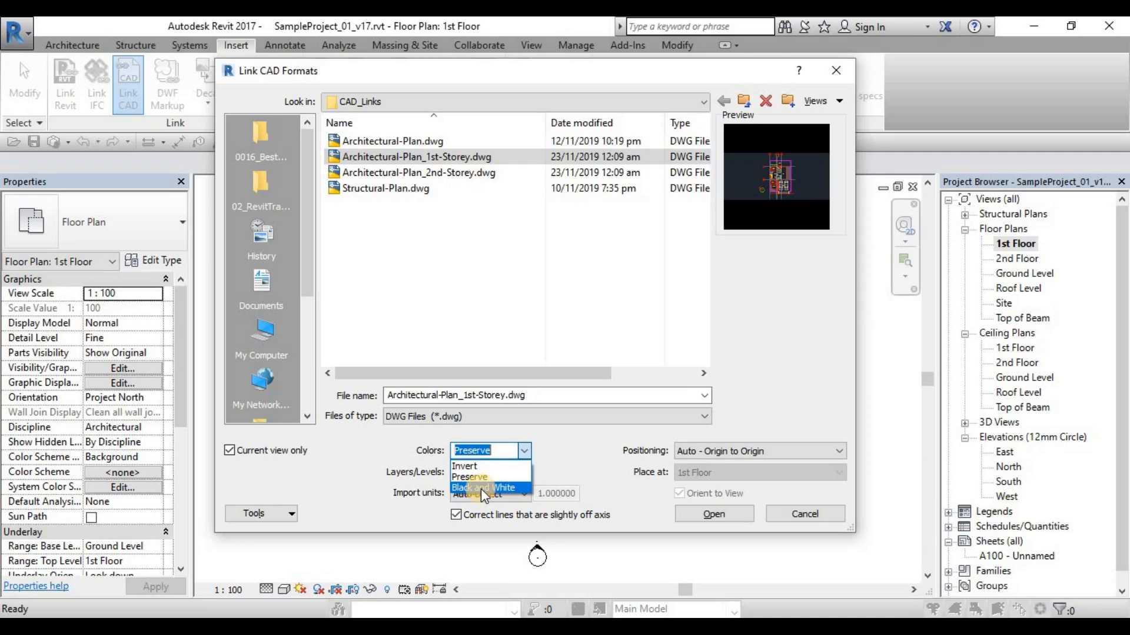
pyautogui.moveTo(484, 493)
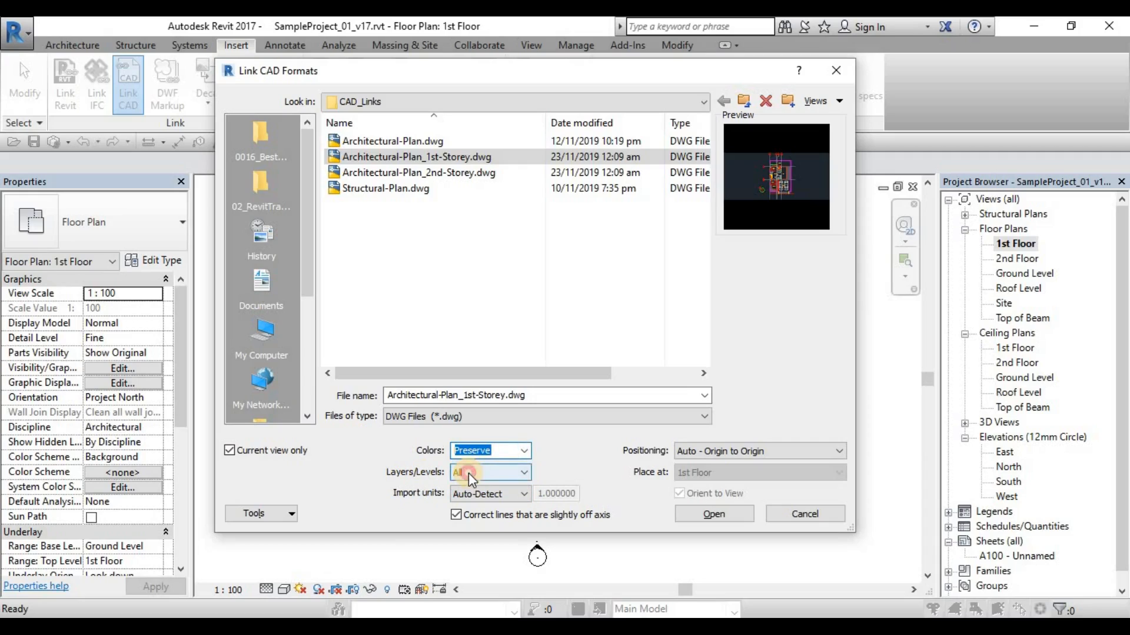
pyautogui.click(490, 472)
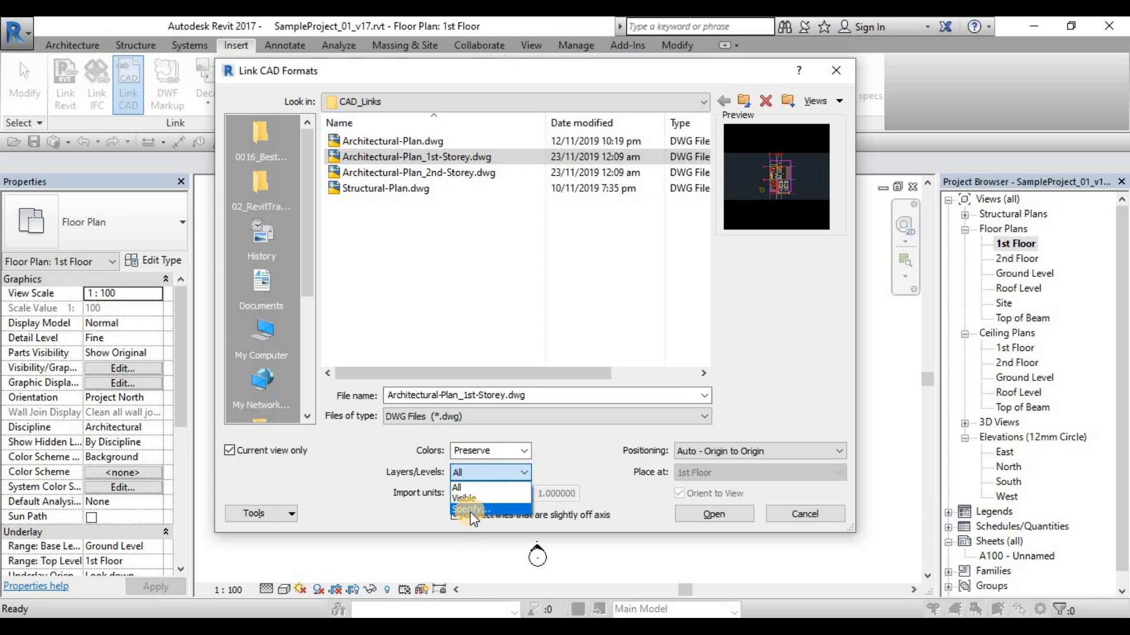
pyautogui.moveTo(566, 468)
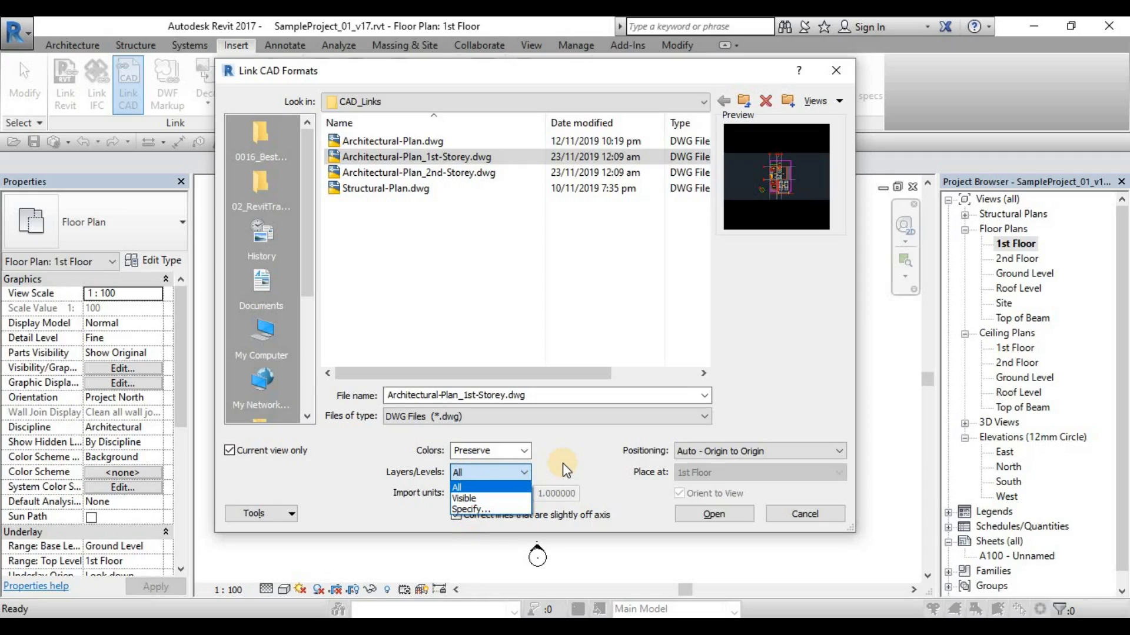
pyautogui.moveTo(562, 455)
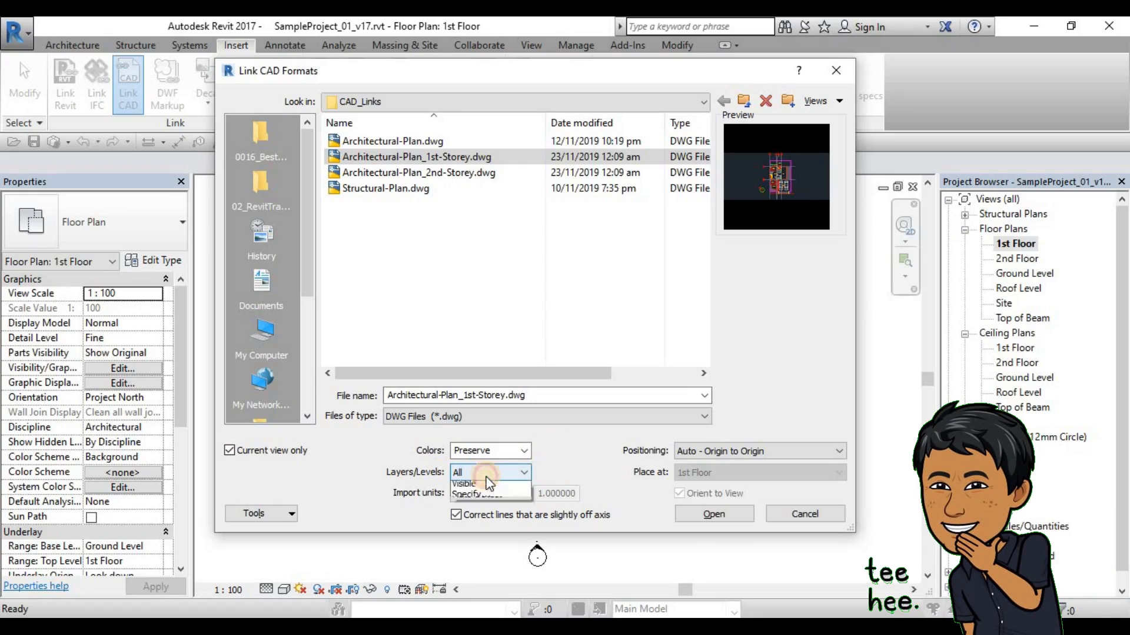
pyautogui.click(523, 472)
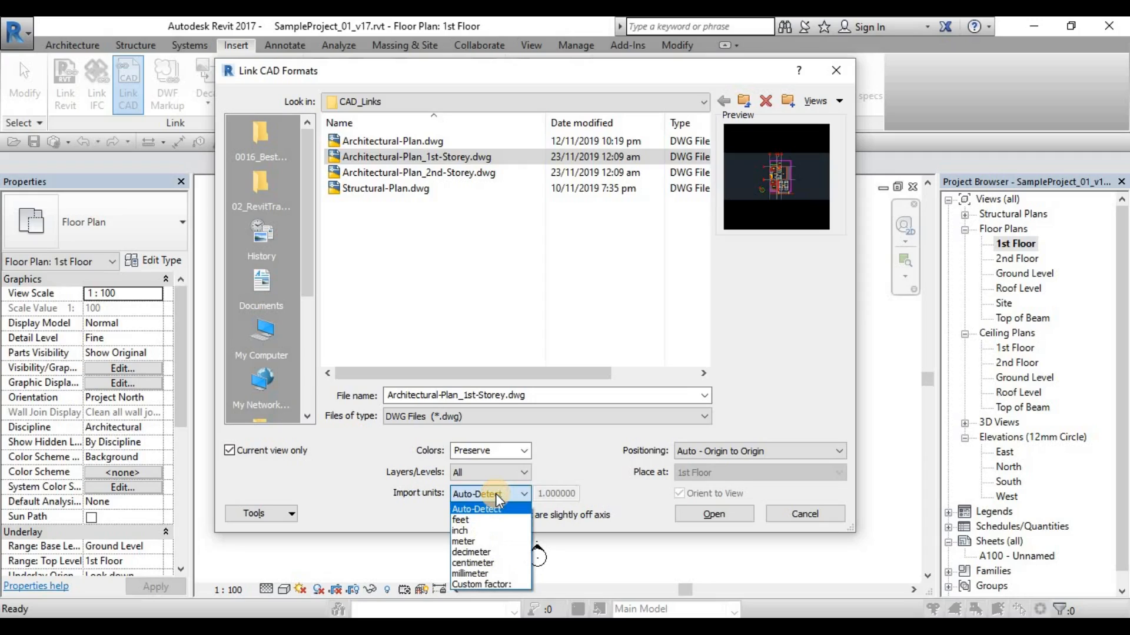
# - Keep automatic import units and link Architectural-Plan_1st-Storey.dwg origin to origin into the view
pyautogui.click(489, 493)
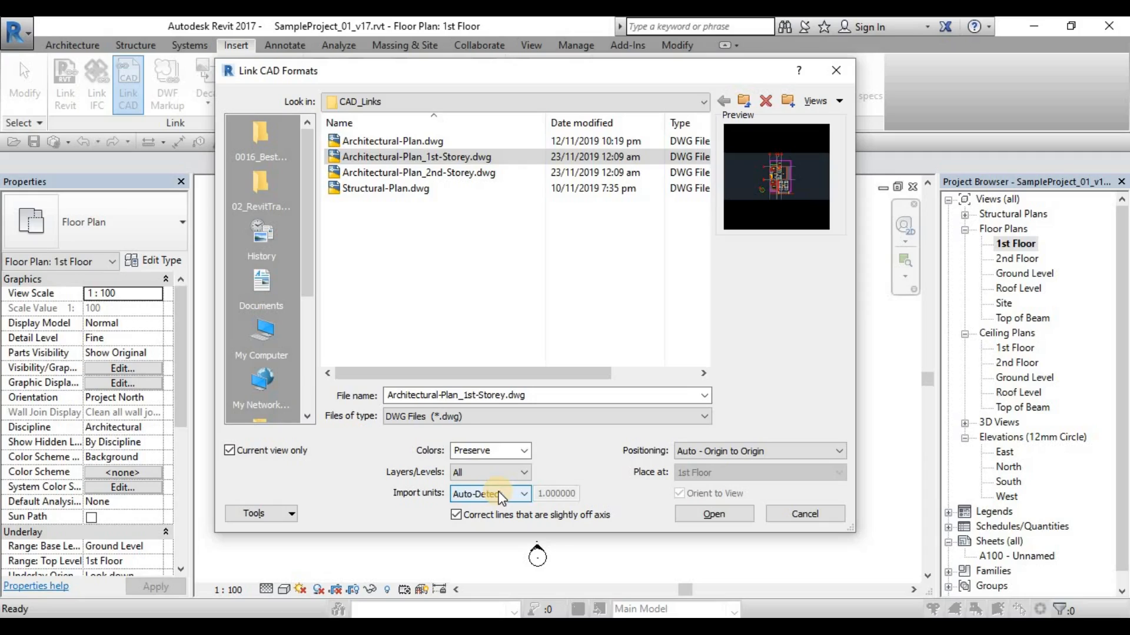
pyautogui.click(490, 493)
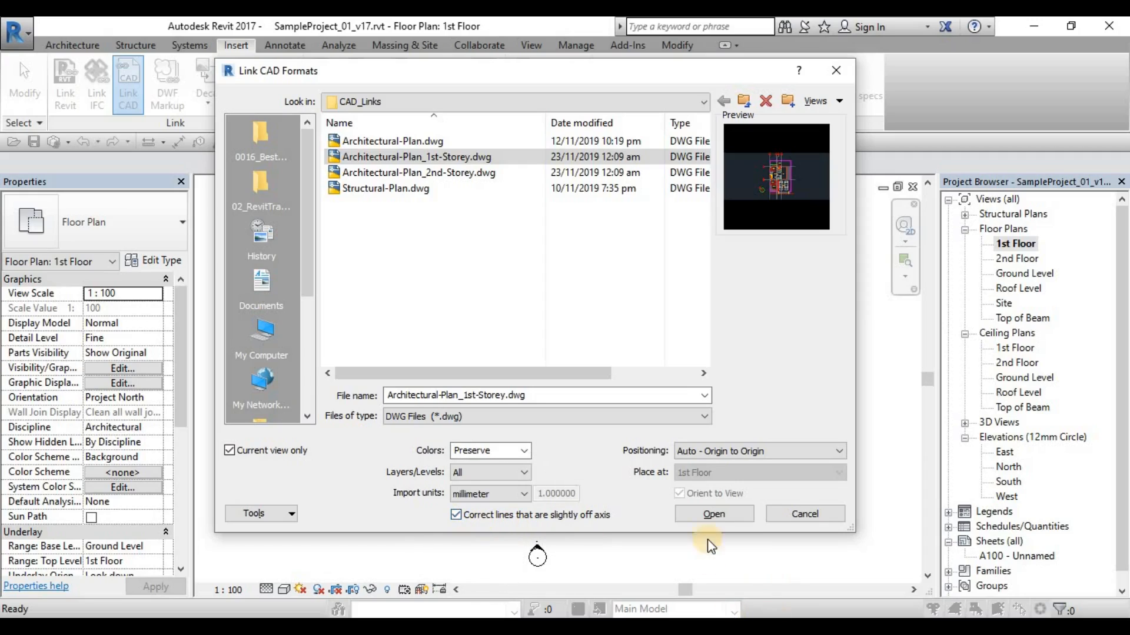
pyautogui.click(713, 514)
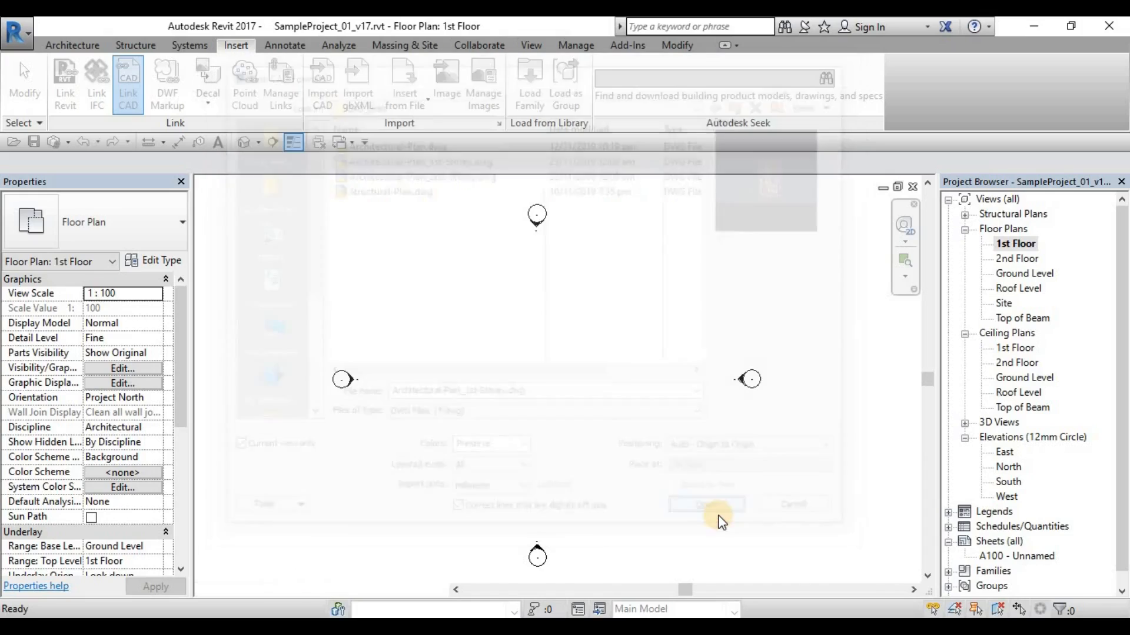
pyautogui.click(707, 505)
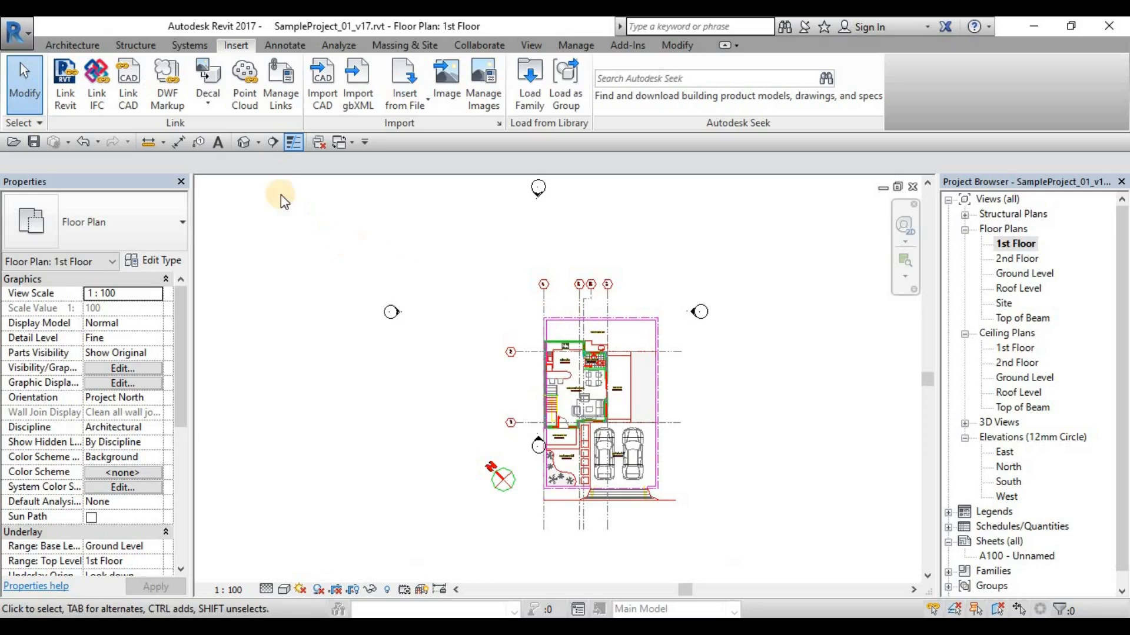
pyautogui.moveTo(245, 143)
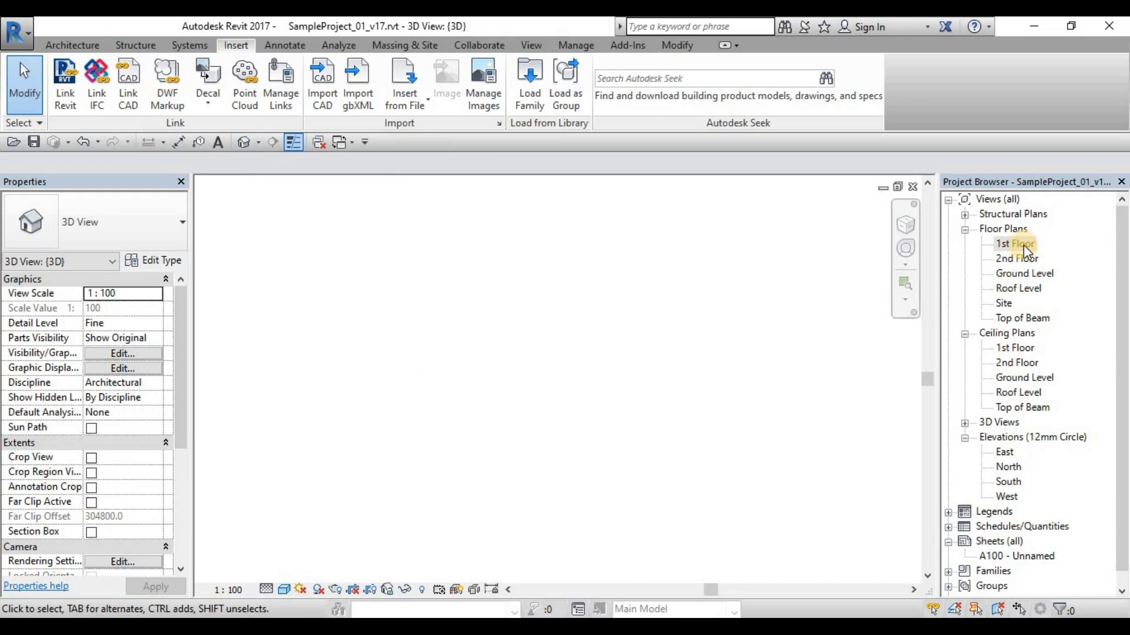
pyautogui.doubleClick(1015, 243)
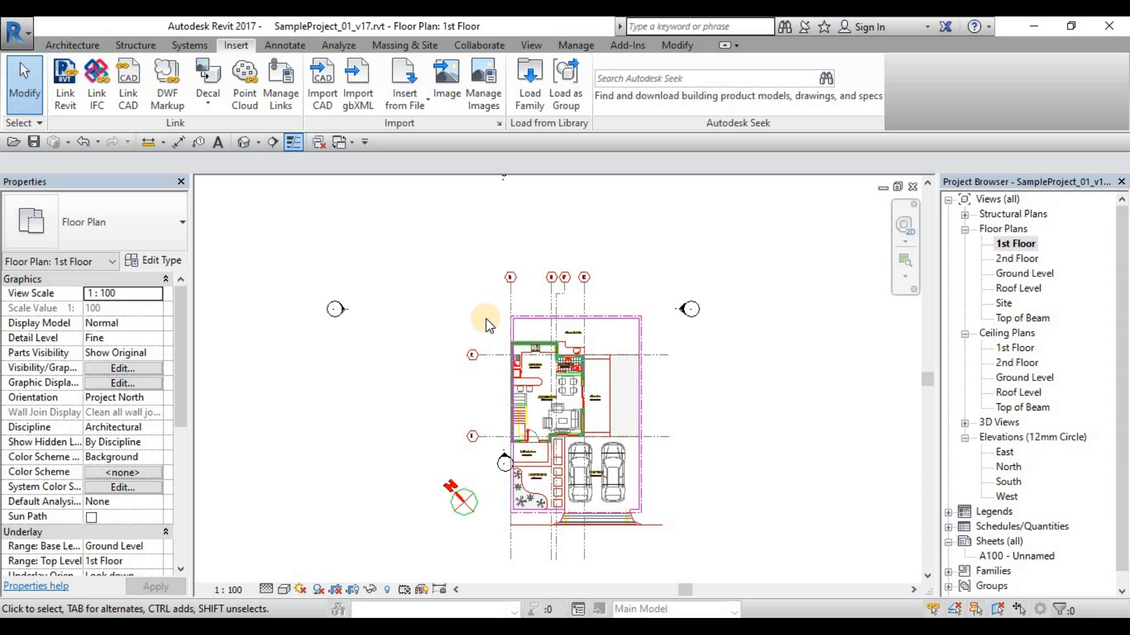
pyautogui.moveTo(516, 319)
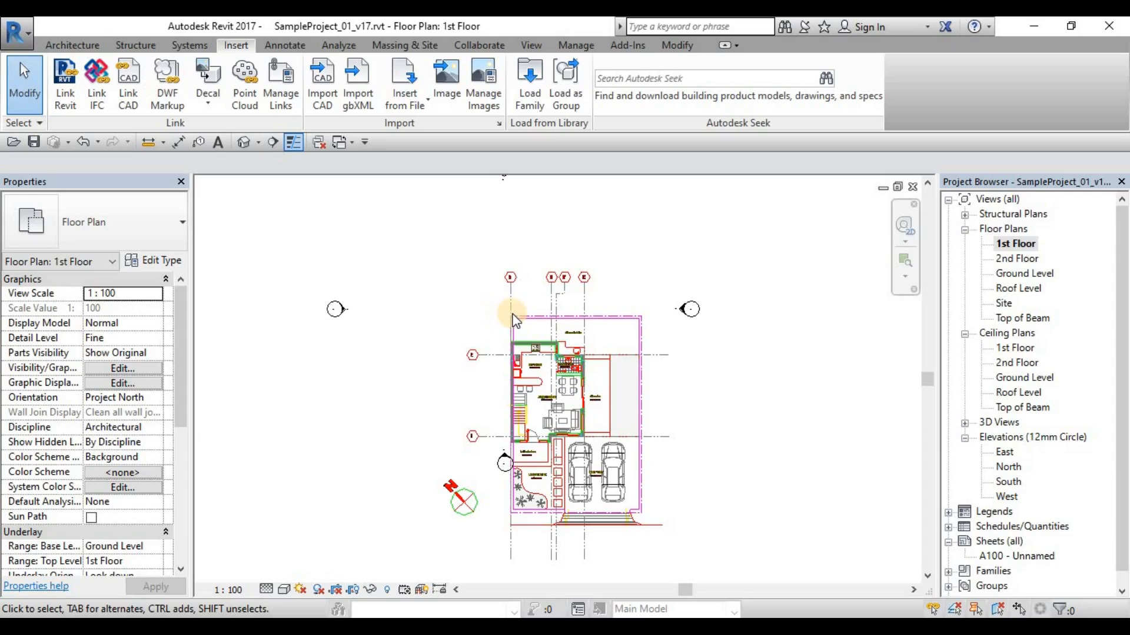
pyautogui.click(516, 320)
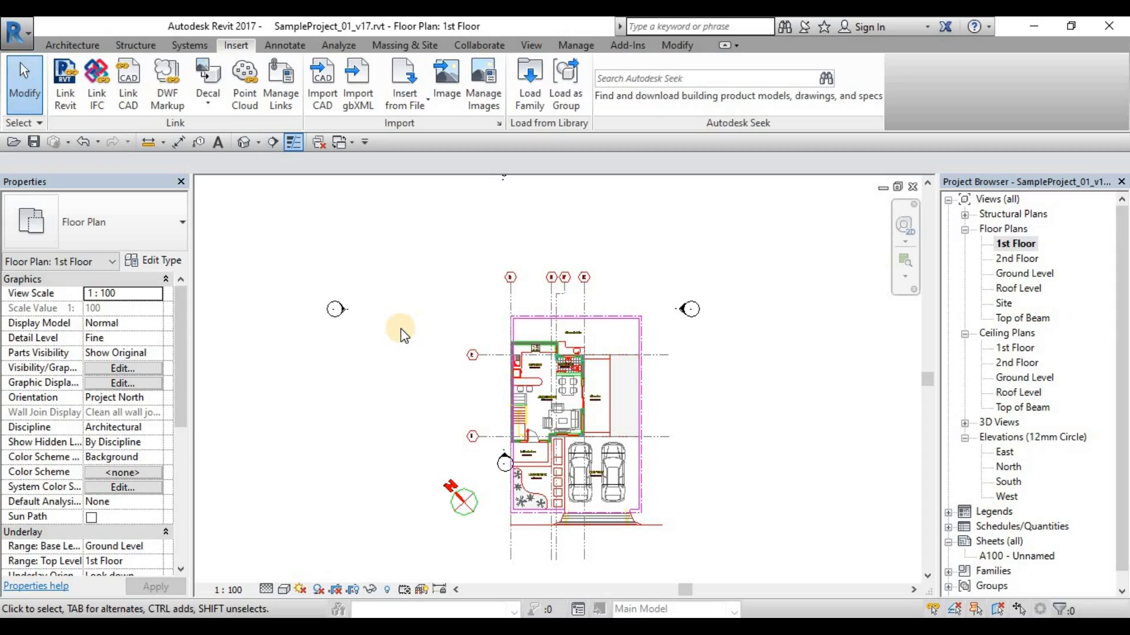
pyautogui.moveTo(937, 370)
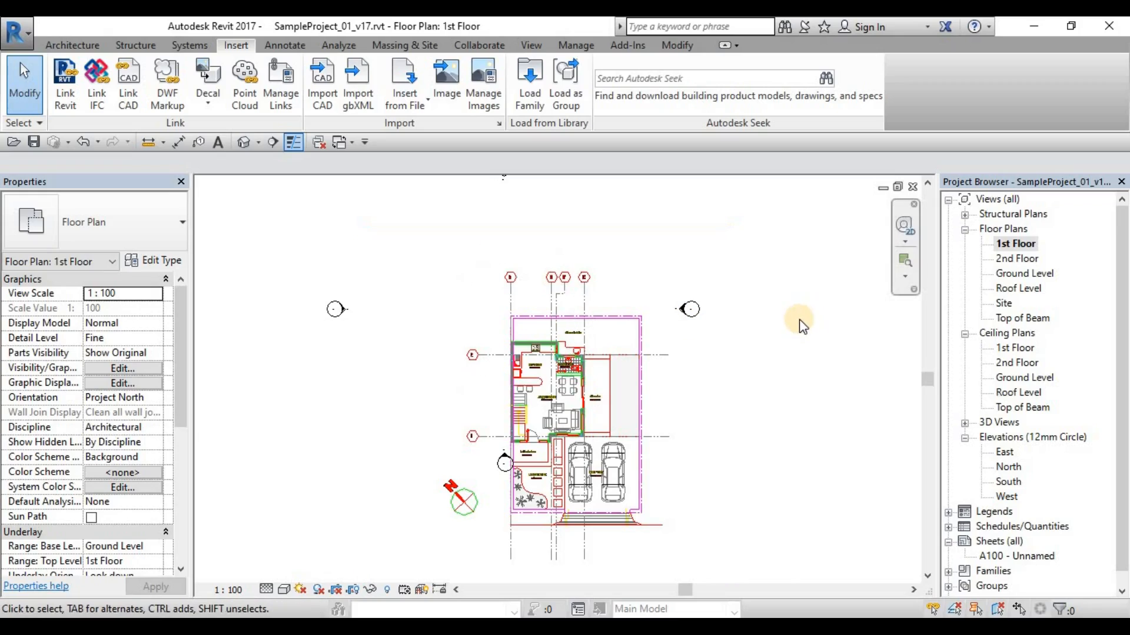
pyautogui.moveTo(774, 322)
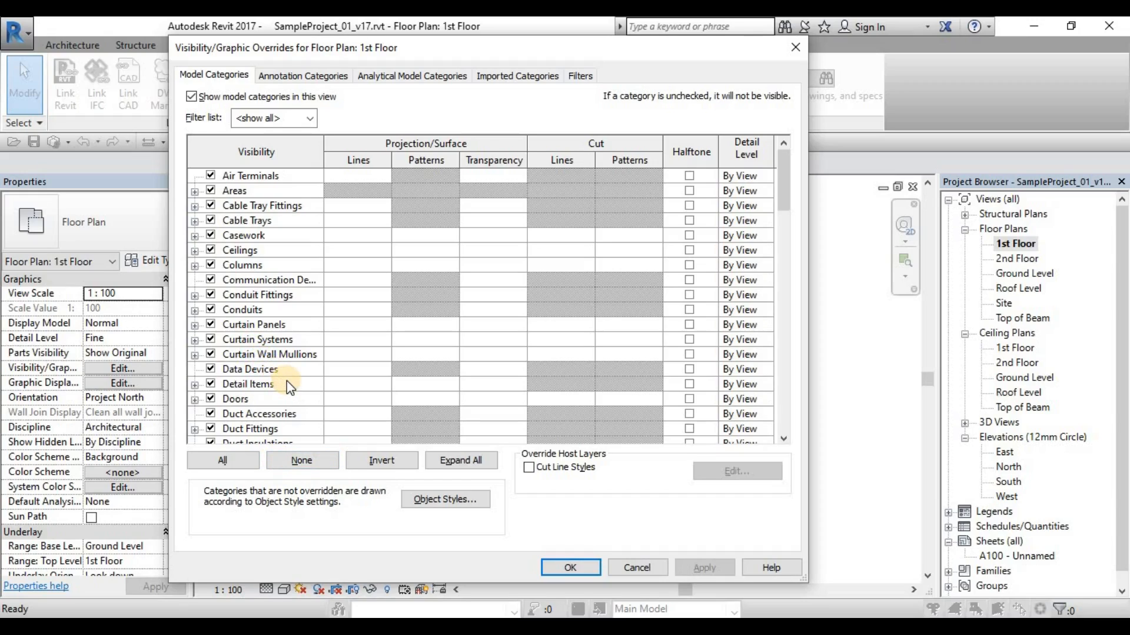
pyautogui.moveTo(311, 383)
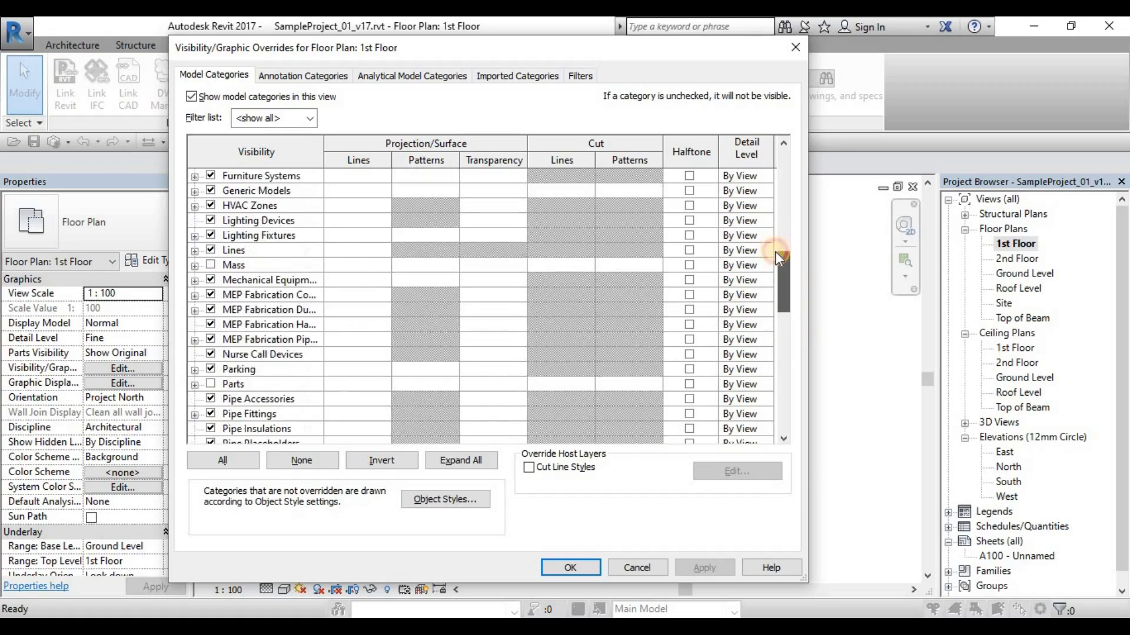
# - Scroll the Model Categories list down to the Site category and select it
pyautogui.scroll(-3)
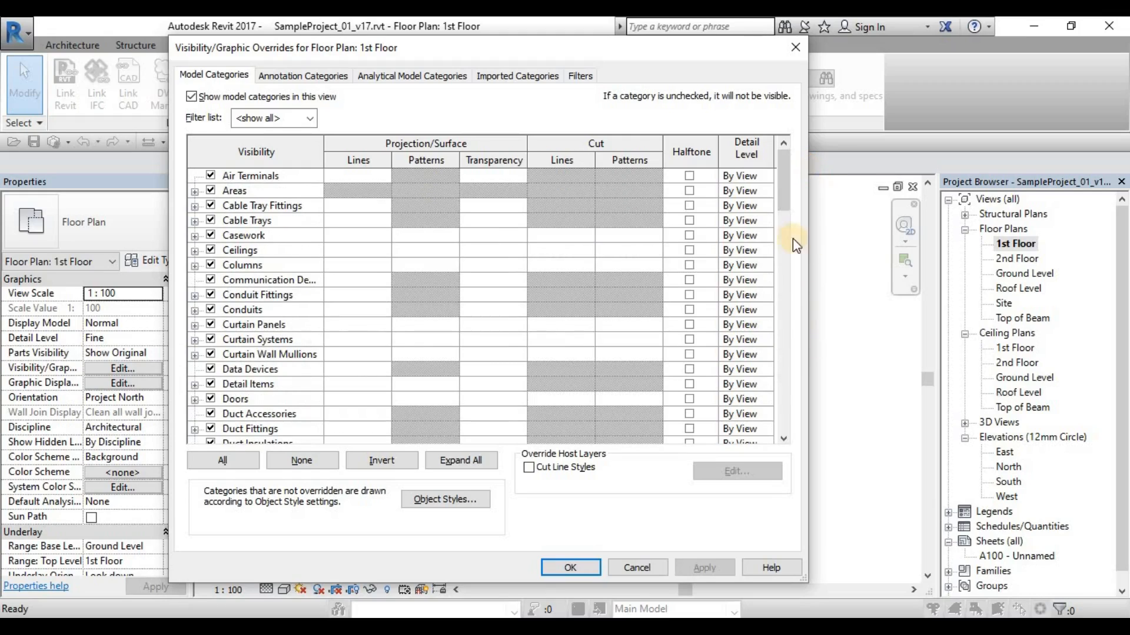
pyautogui.click(262, 205)
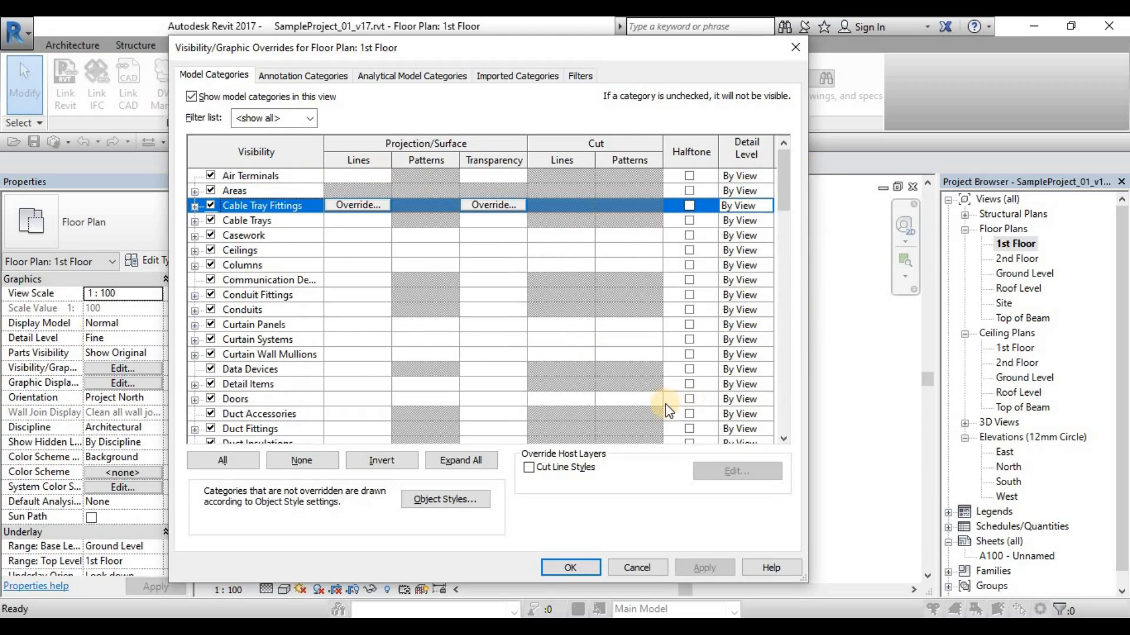
pyautogui.scroll(-3)
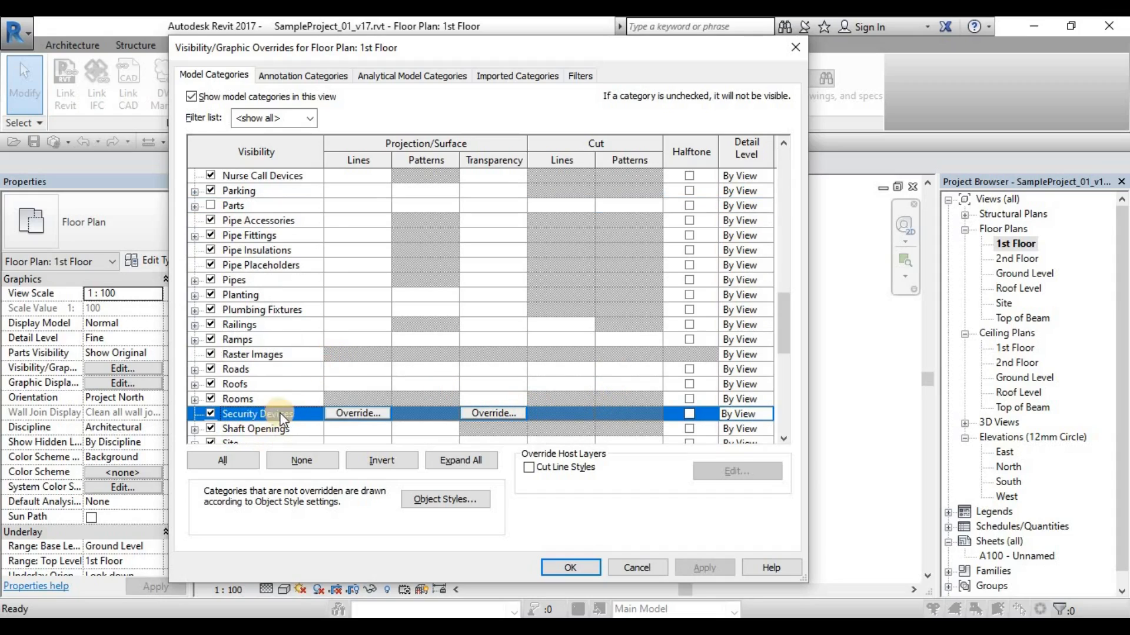
pyautogui.scroll(-3)
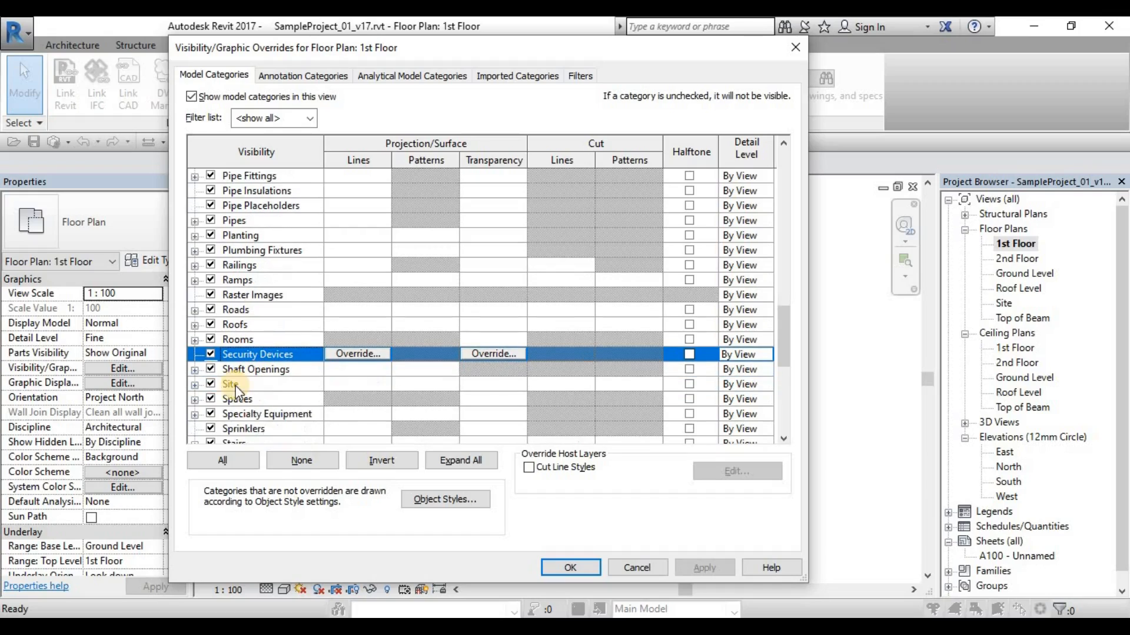
pyautogui.click(230, 384)
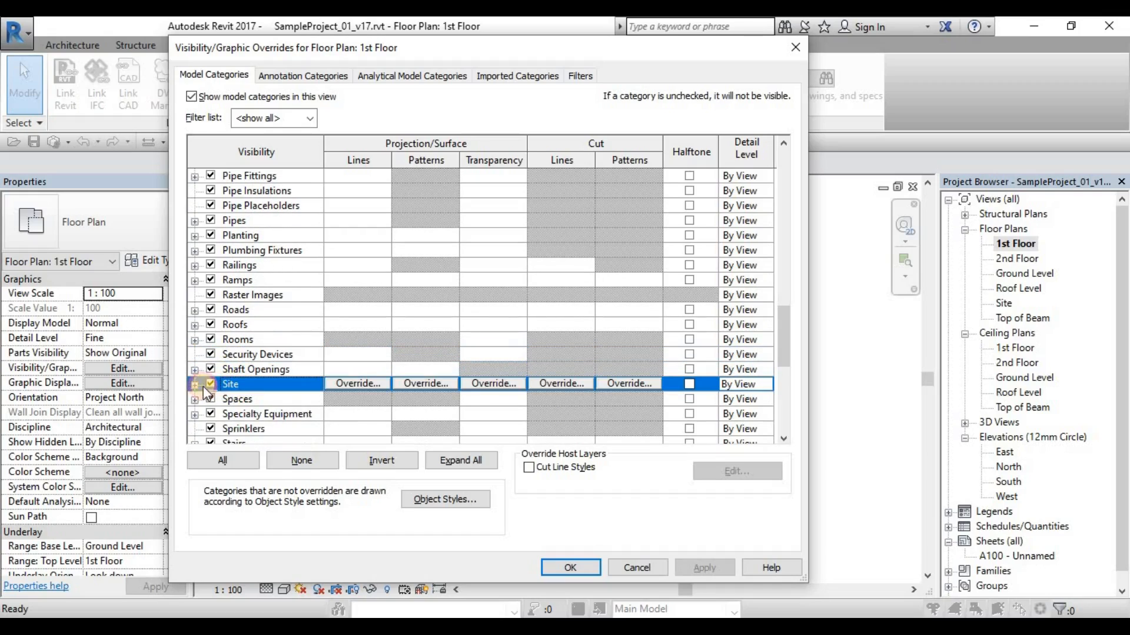
pyautogui.scroll(-3)
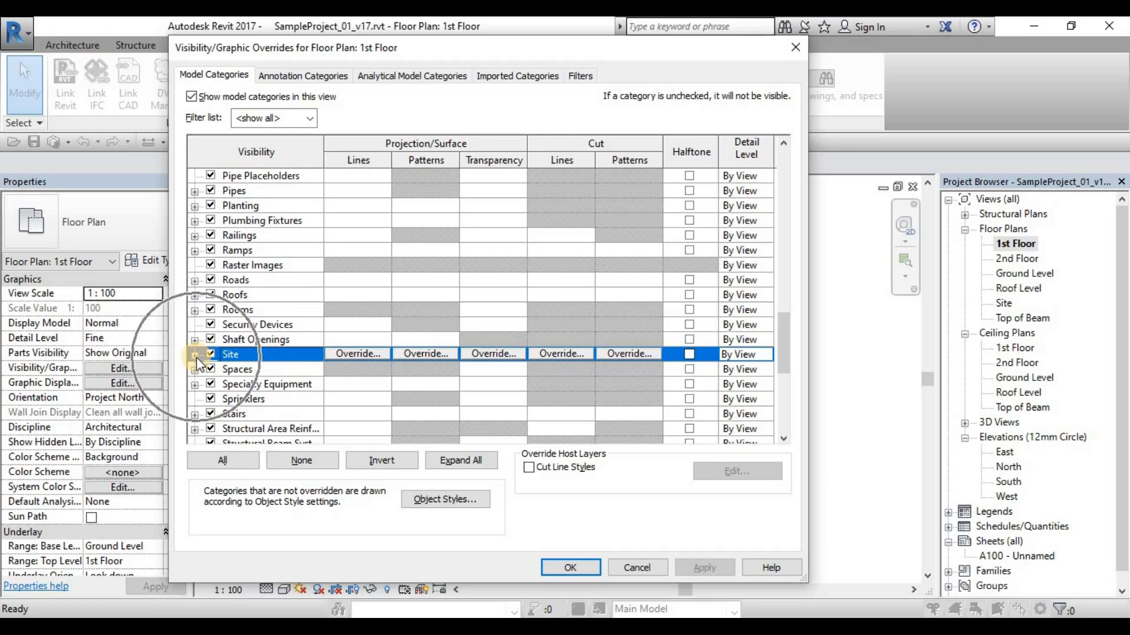
# - Make the Project Base Point subcategory of Site visible and confirm the overrides
pyautogui.click(194, 354)
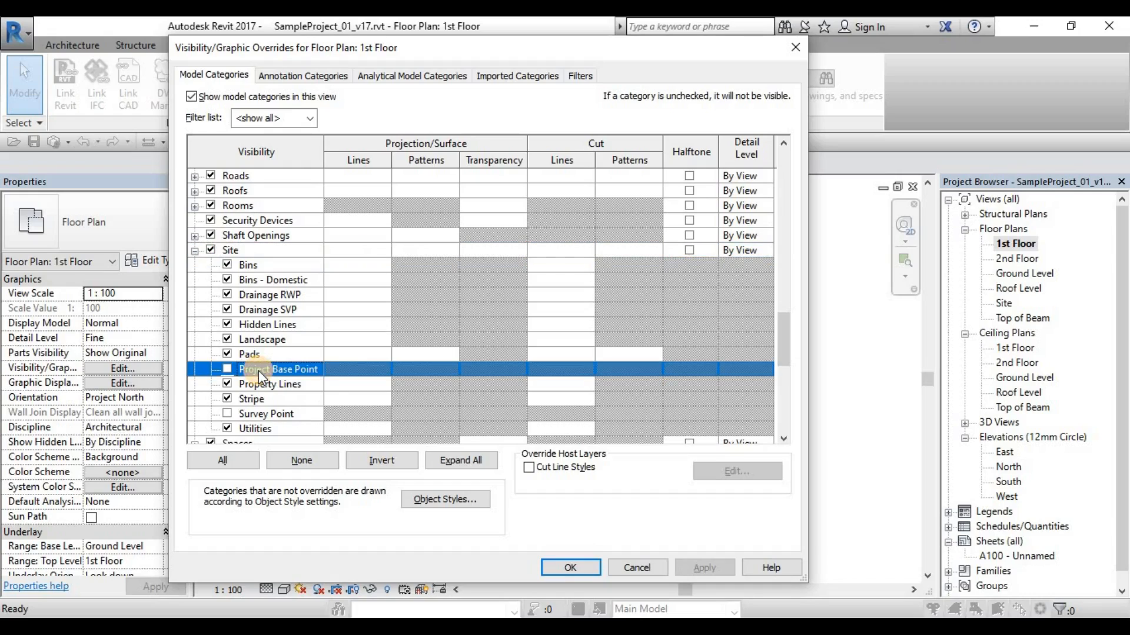
pyautogui.click(265, 413)
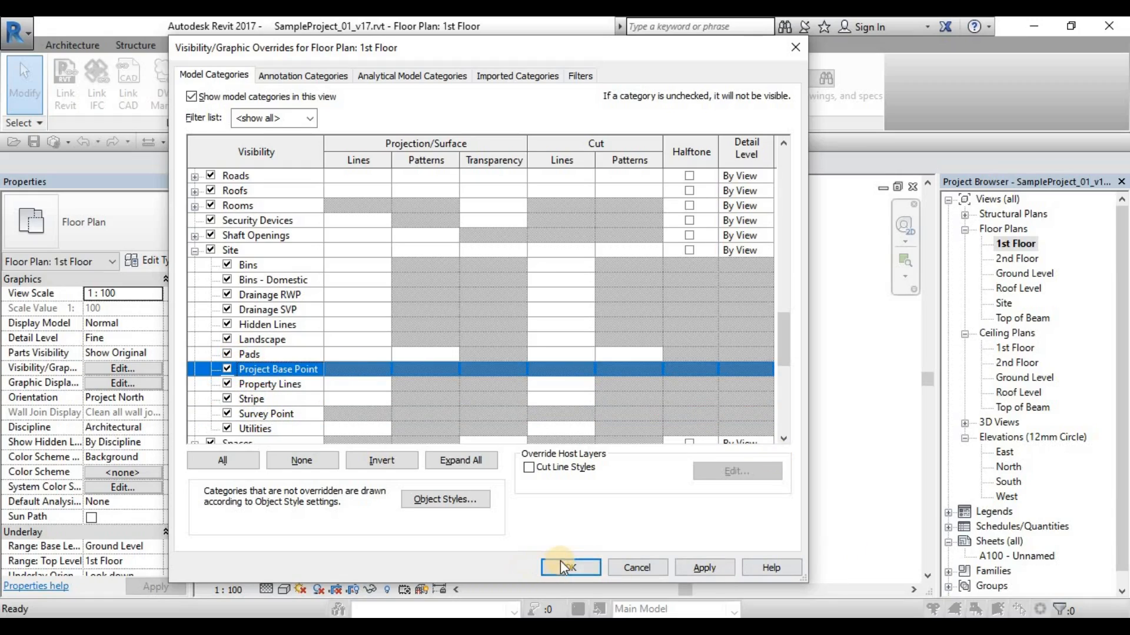
pyautogui.click(569, 567)
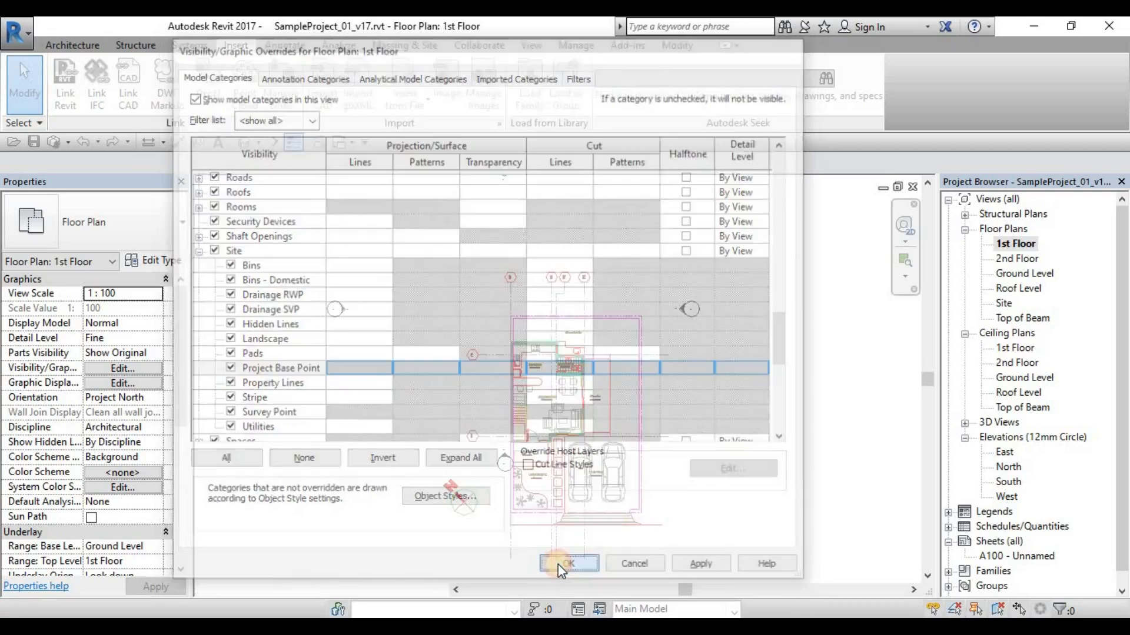
# - Confirm the visibility settings and select the linked DWG to verify it sits at the project base point
pyautogui.click(568, 563)
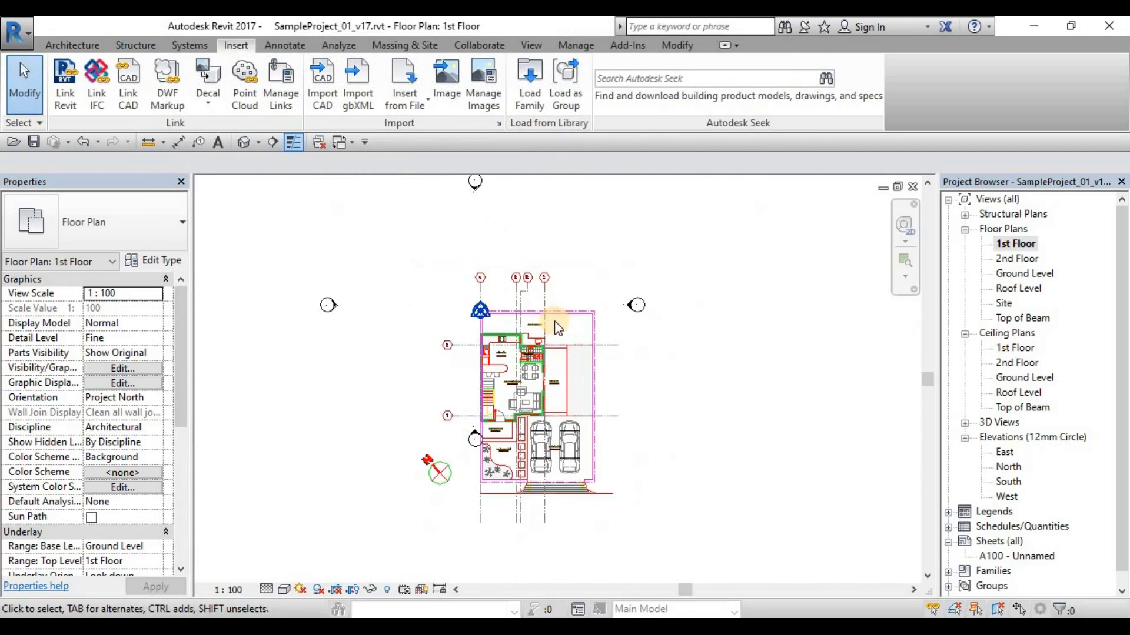
pyautogui.moveTo(566, 317)
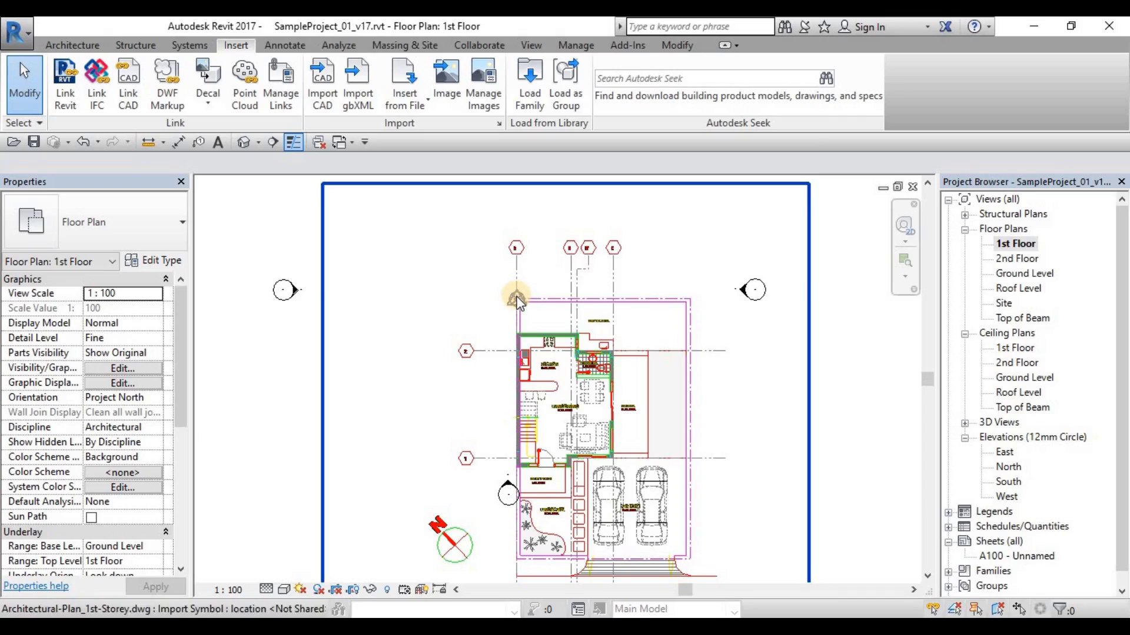
pyautogui.moveTo(518, 299)
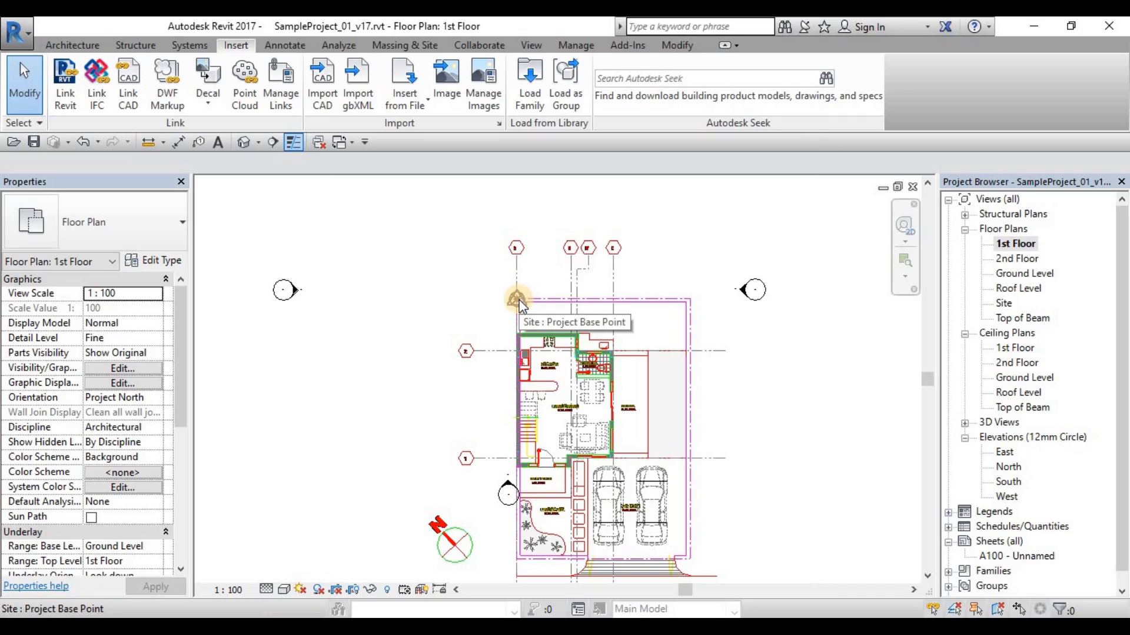
pyautogui.click(515, 299)
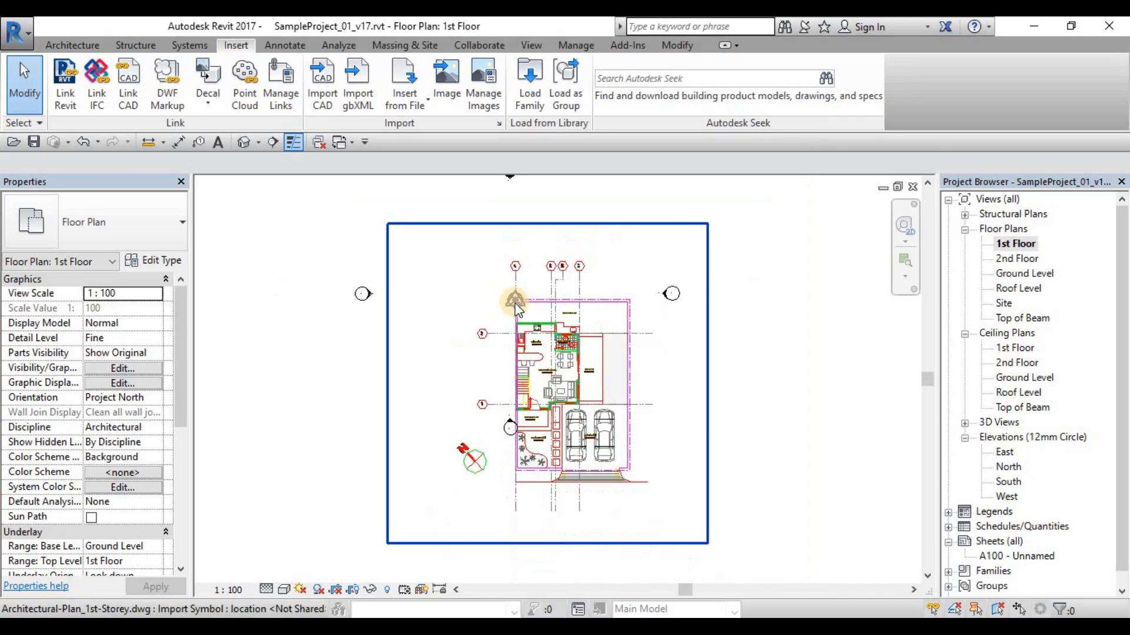
pyautogui.scroll(-3)
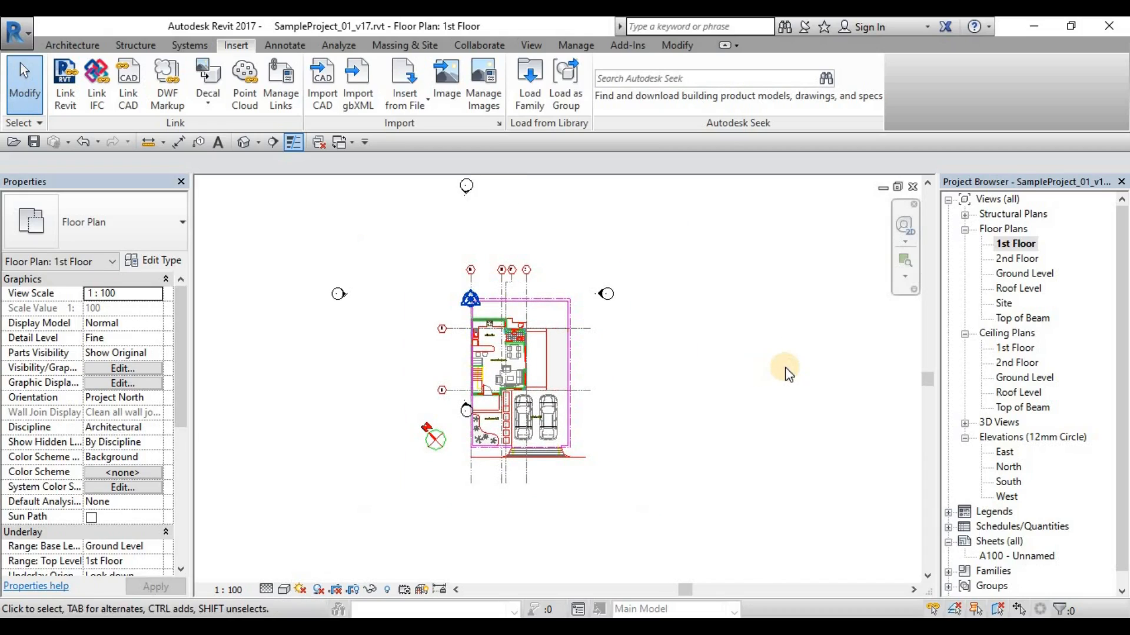
pyautogui.moveTo(811, 382)
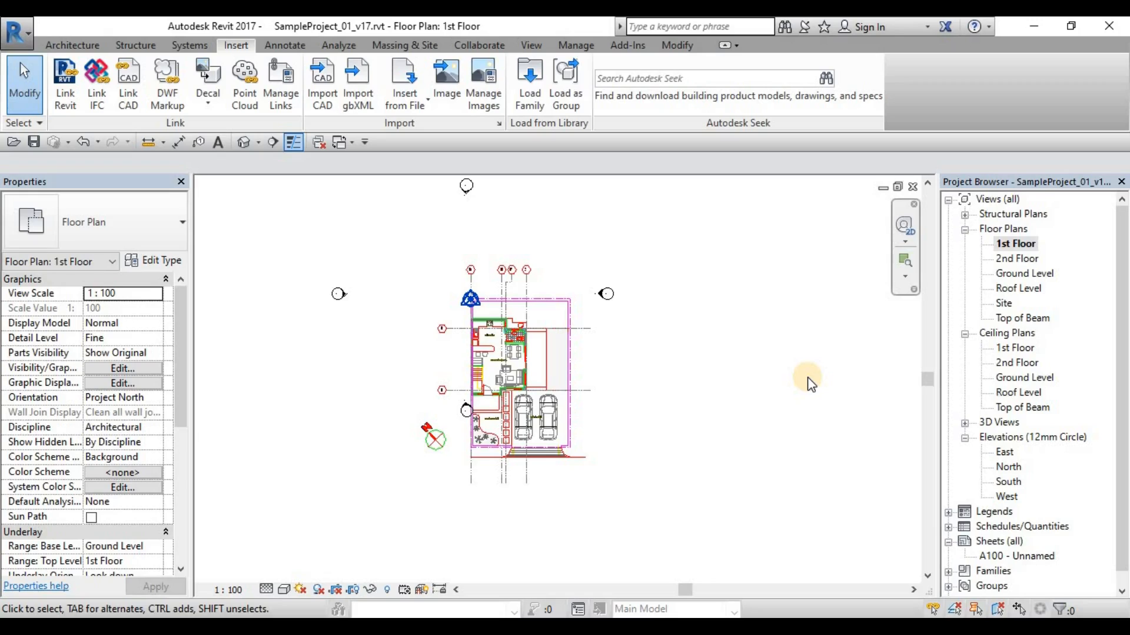
pyautogui.moveTo(24, 151)
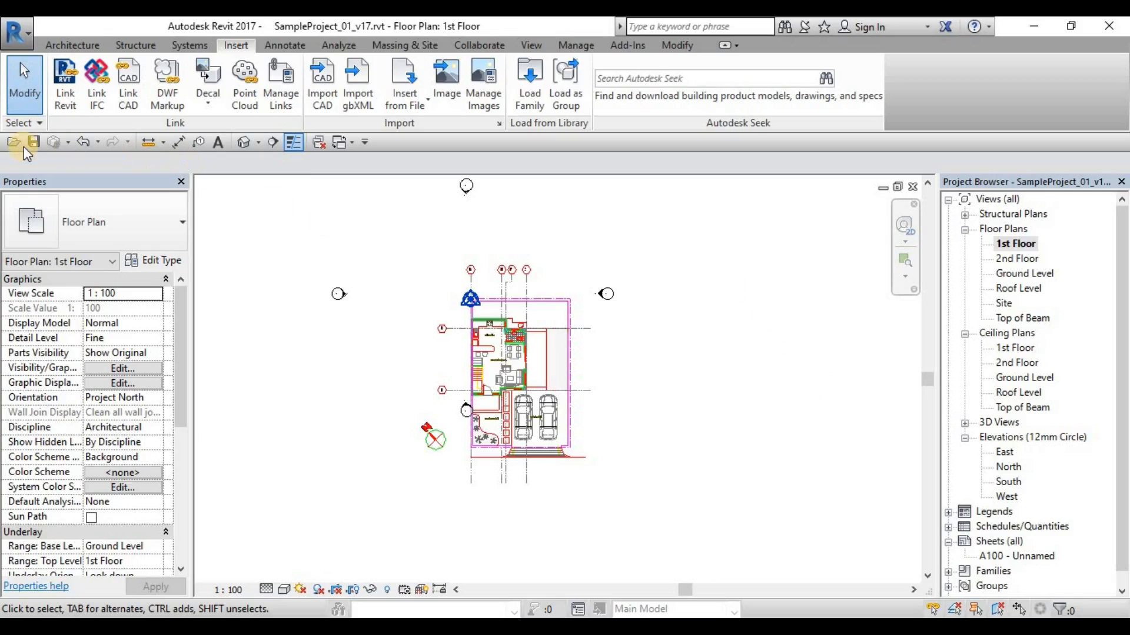